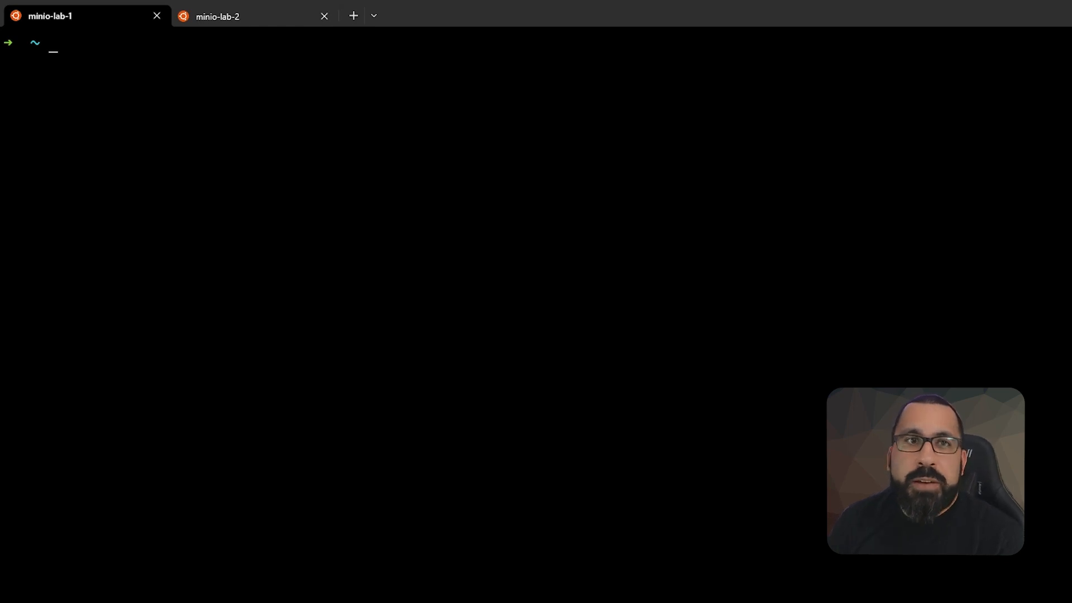
List the attached block devices, showing four 10G unpartitioned disks sdb–sde.
text(lsblk)
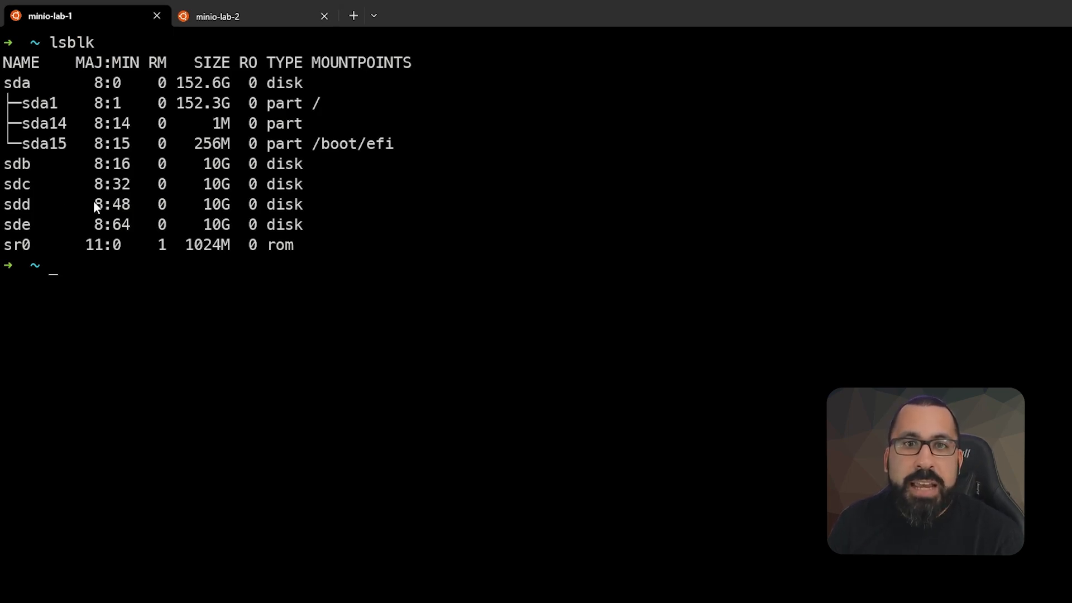
mouse_move(23, 190)
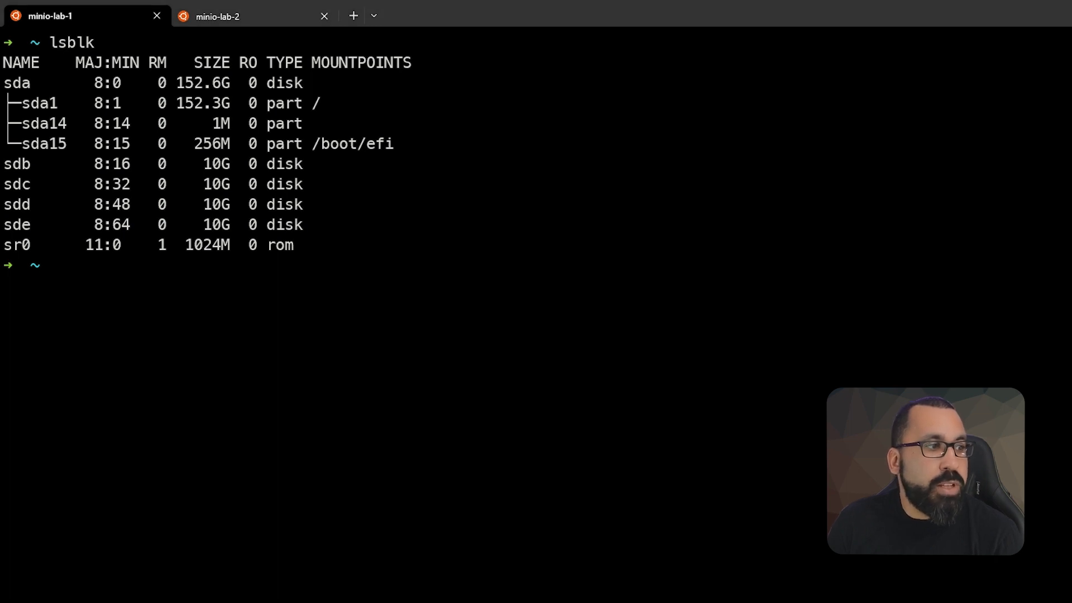
Format /dev/sdb–sde as XFS labelled DISK1–DISK4 and clear the screen before verifying with blkid.
text(mkfs.xfs /dev/sdb -L DISK1)
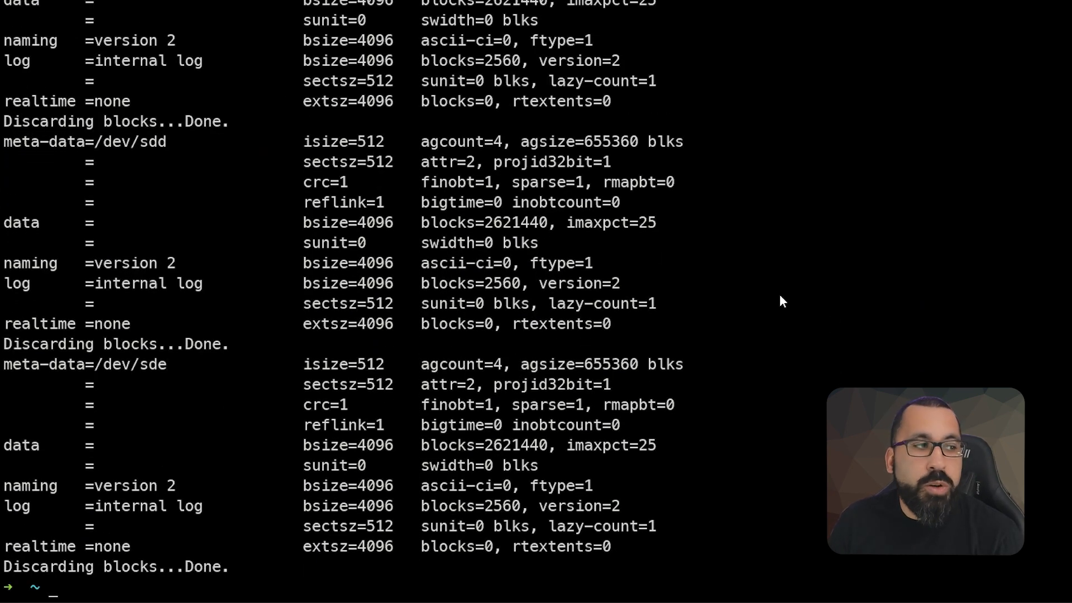
text(cle)
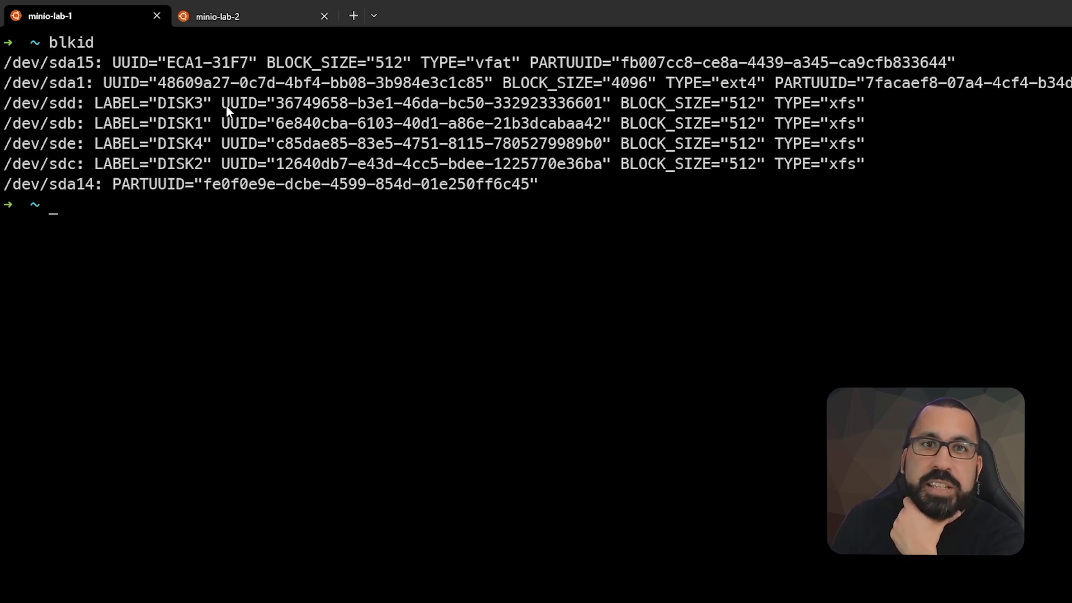
mouse_move(854, 115)
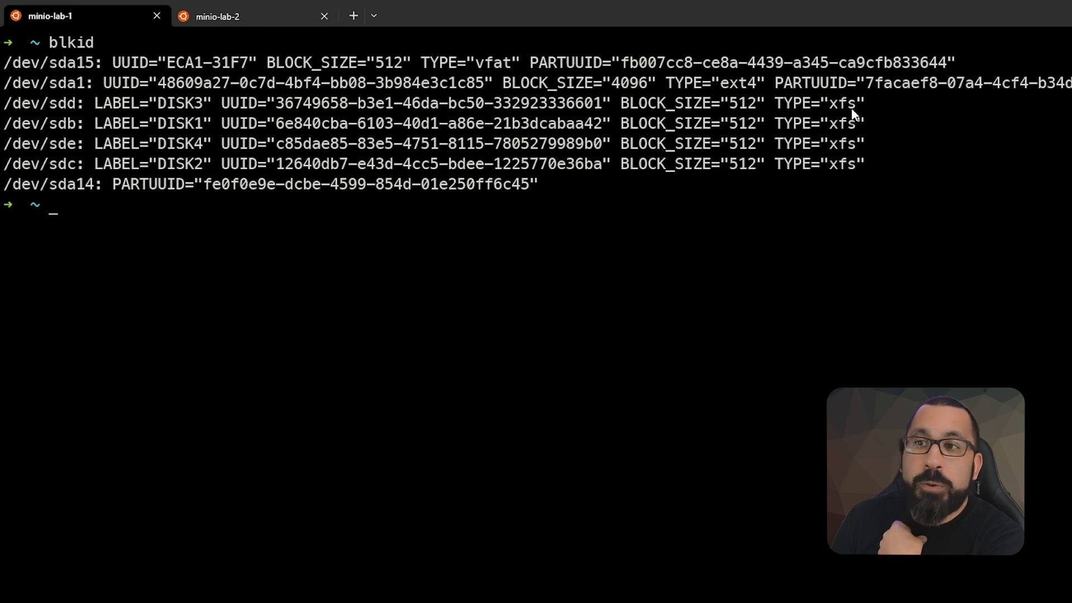
mouse_move(813, 168)
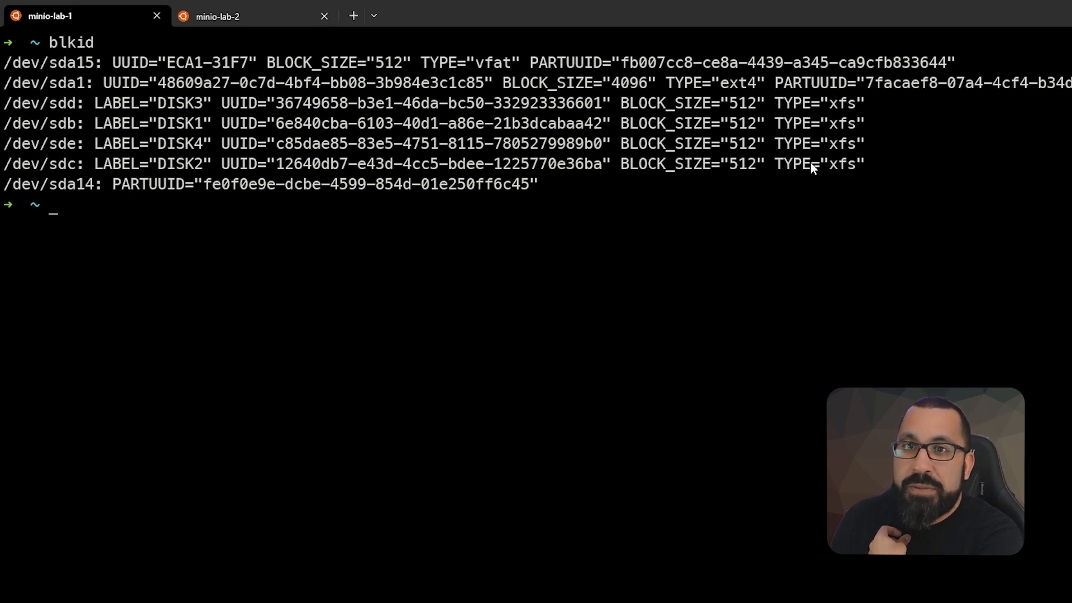
mouse_move(133, 225)
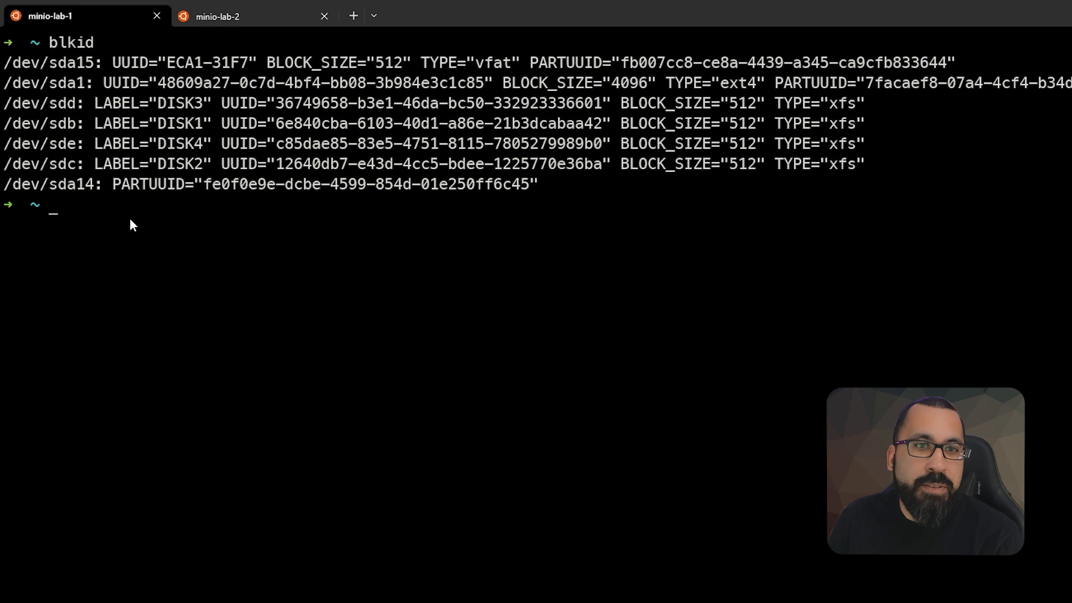
Create /mnt/disk1 through /mnt/disk4 and list /mnt to confirm the directories.
text(cl)
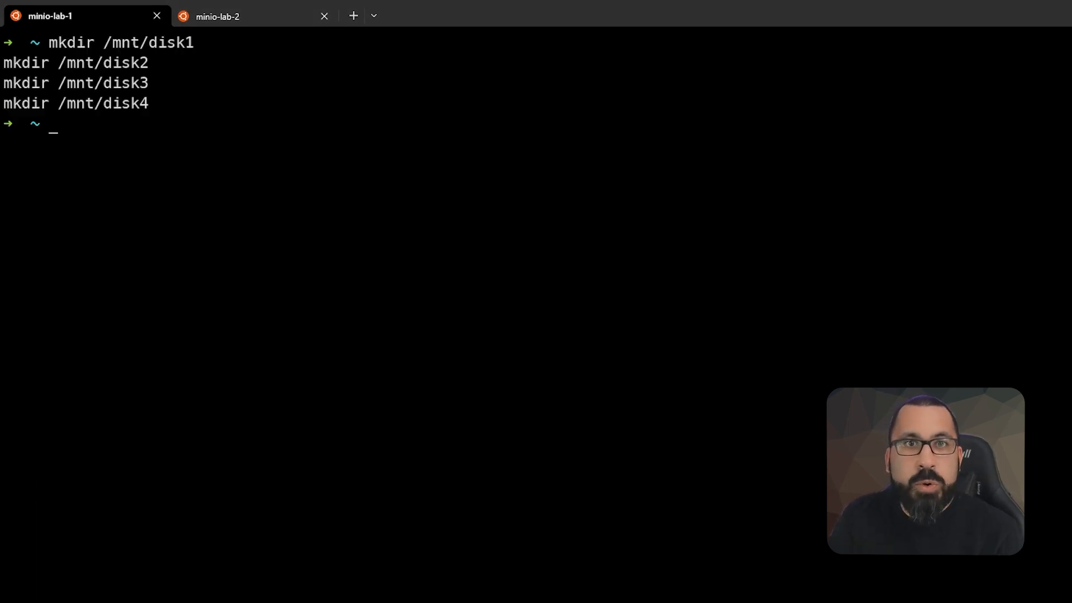
text(ls)
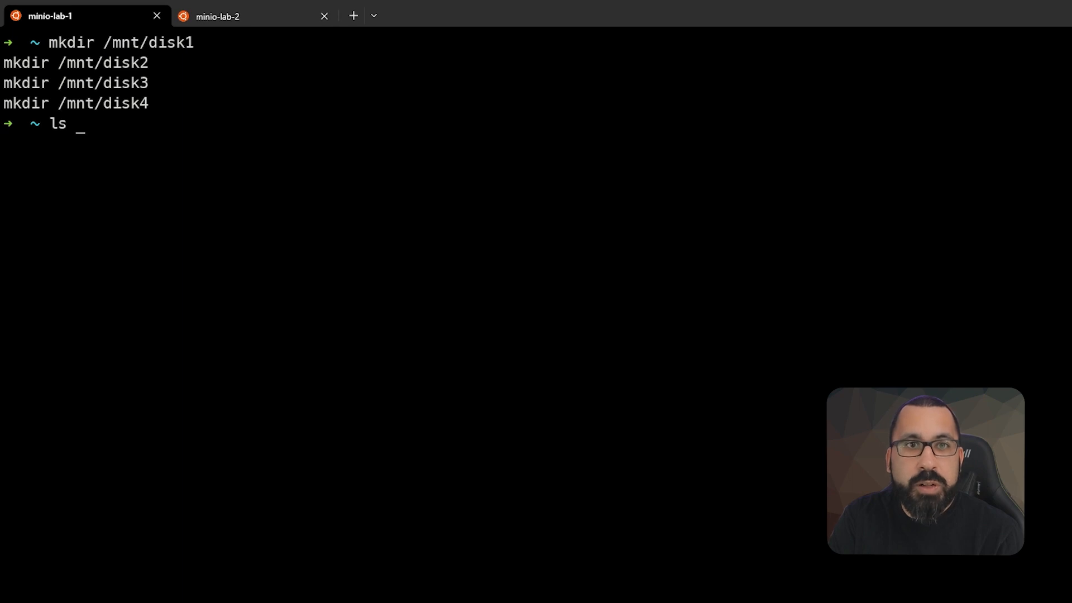
text(/mnt)
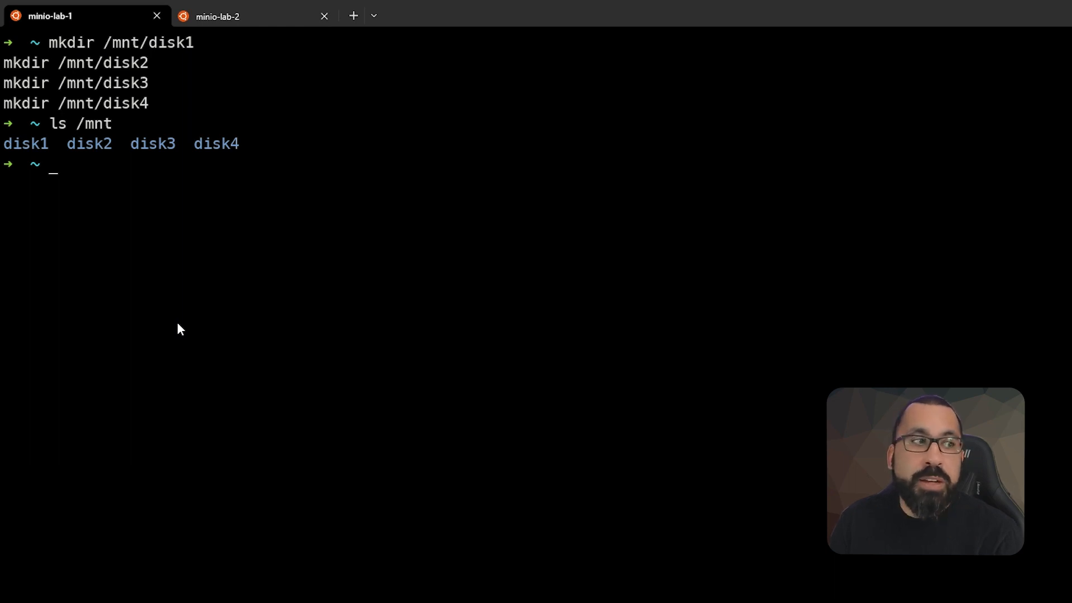
mouse_move(240, 269)
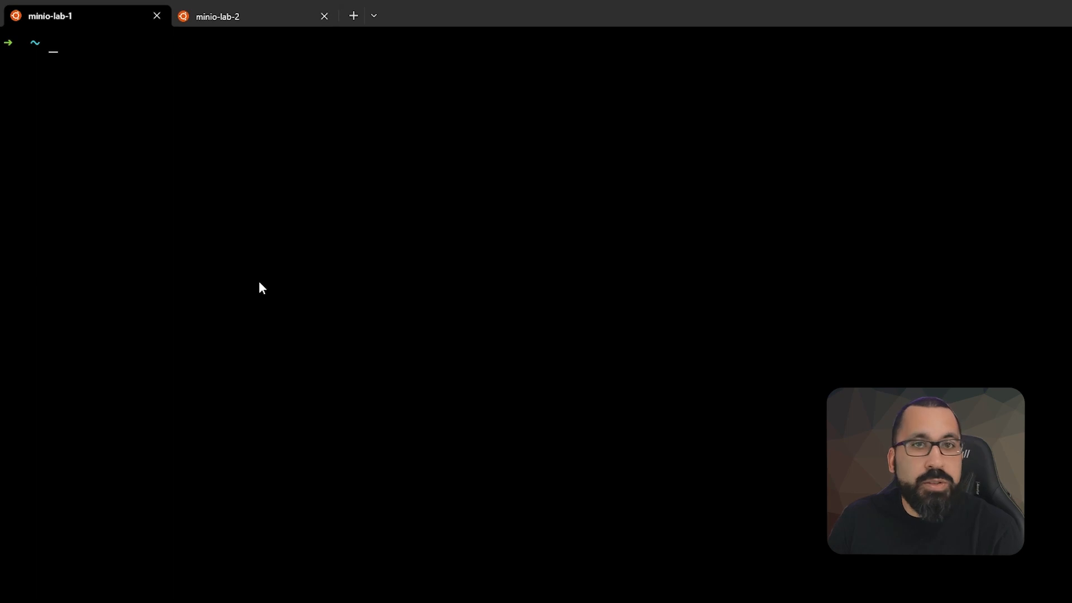
Edit /etc/fstab in nano to mount DISK1–DISK4 as XFS at /mnt/disk1–disk4 with defaults,noatime.
text(nano)
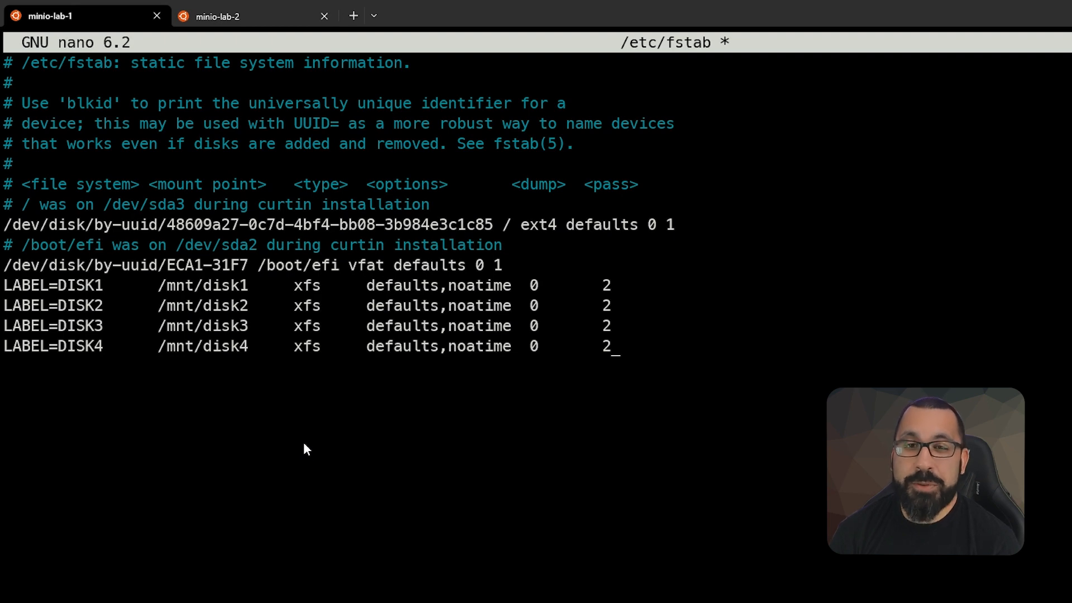
mouse_move(89, 295)
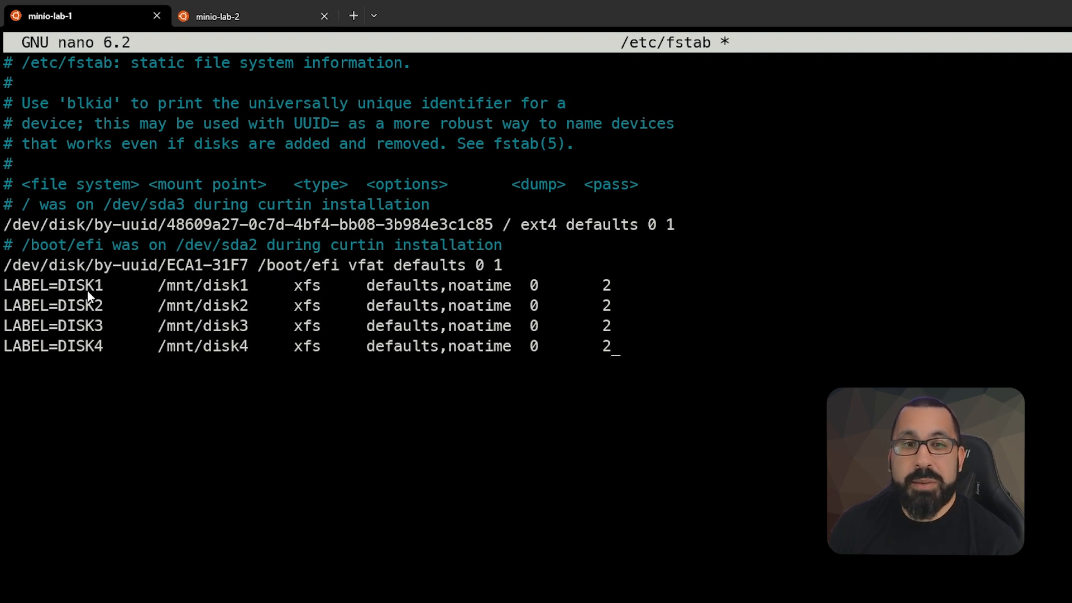
mouse_move(239, 289)
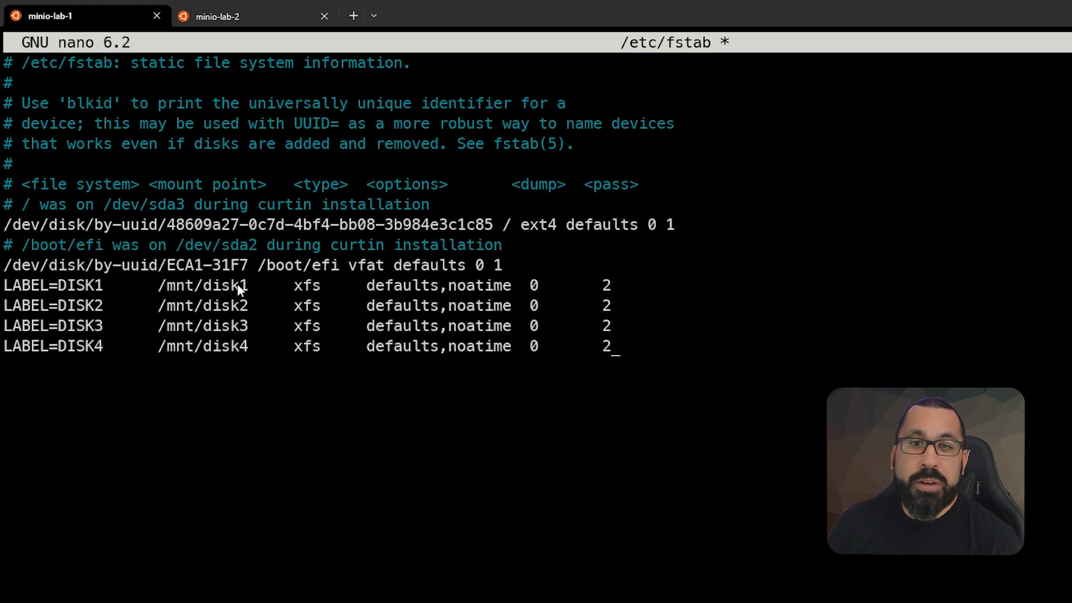
mouse_move(233, 341)
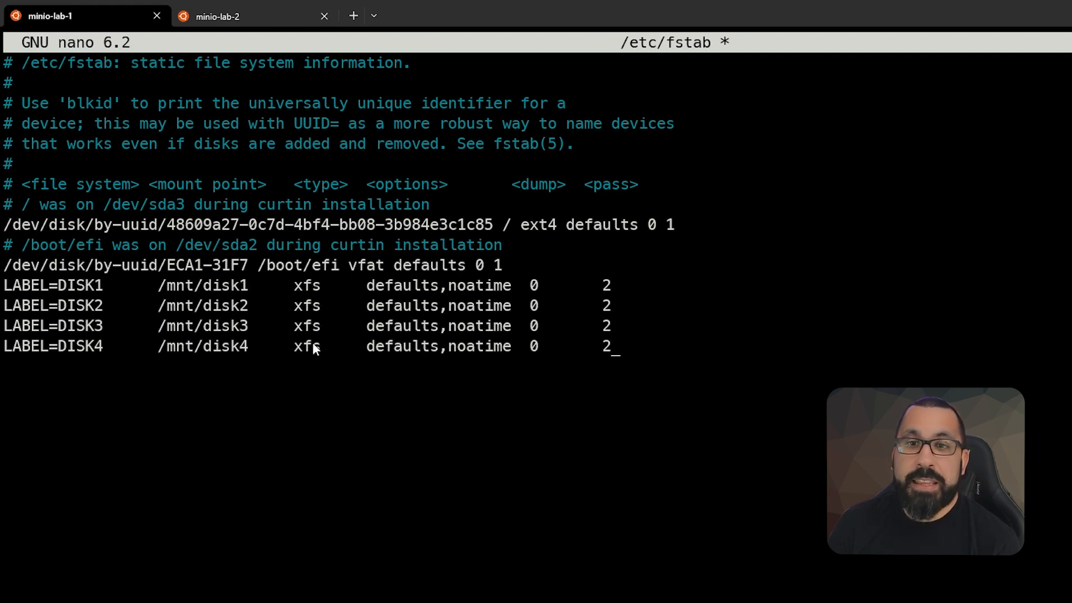
mouse_move(546, 336)
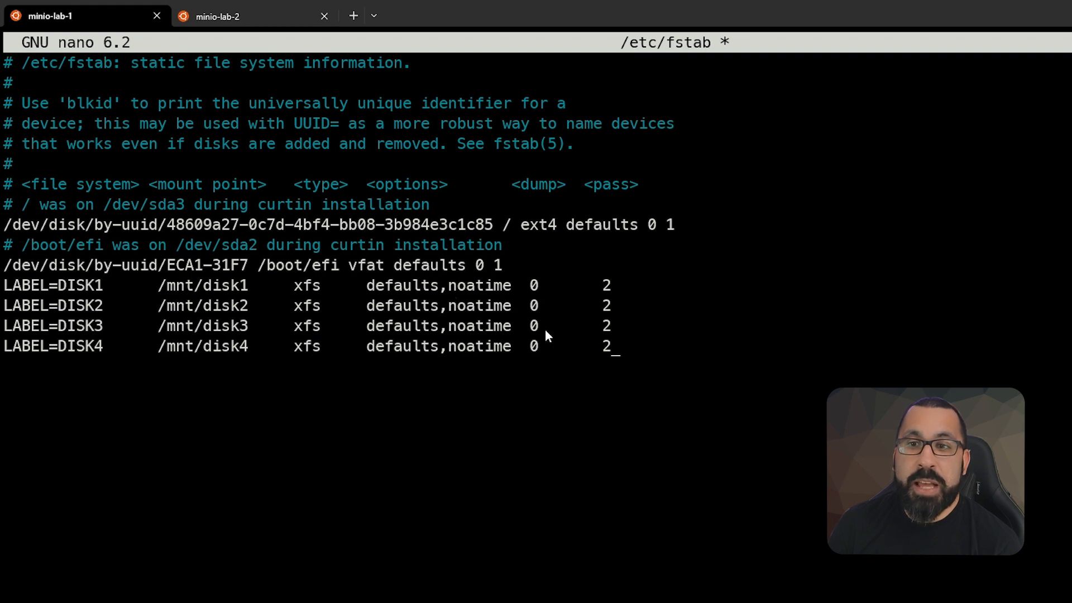
mouse_move(617, 471)
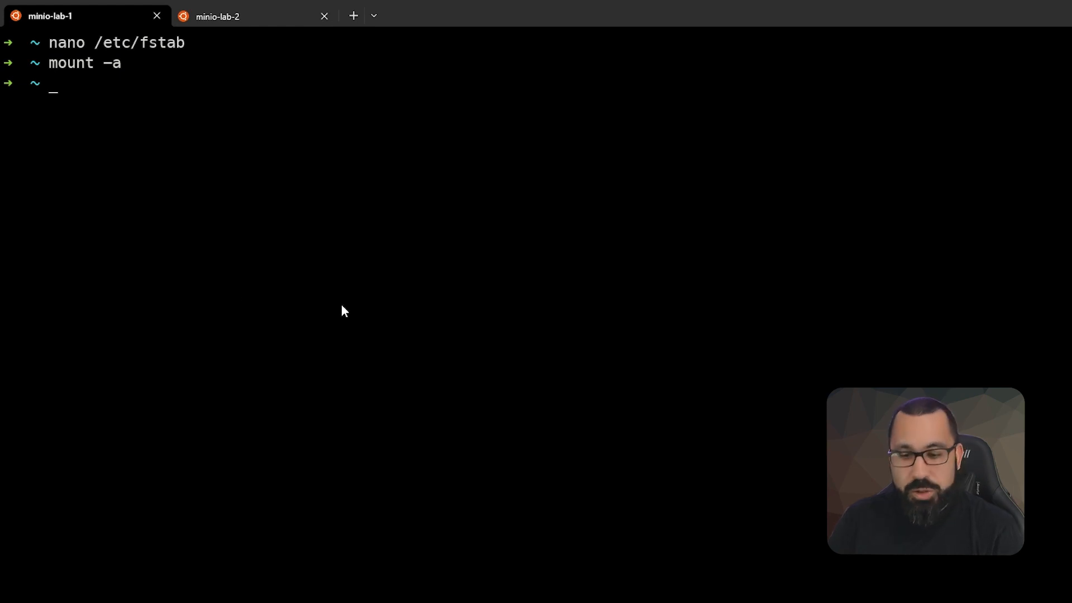
After mount -a succeeds, begin opening a file under /etc in nano.
text(nano /etc/)
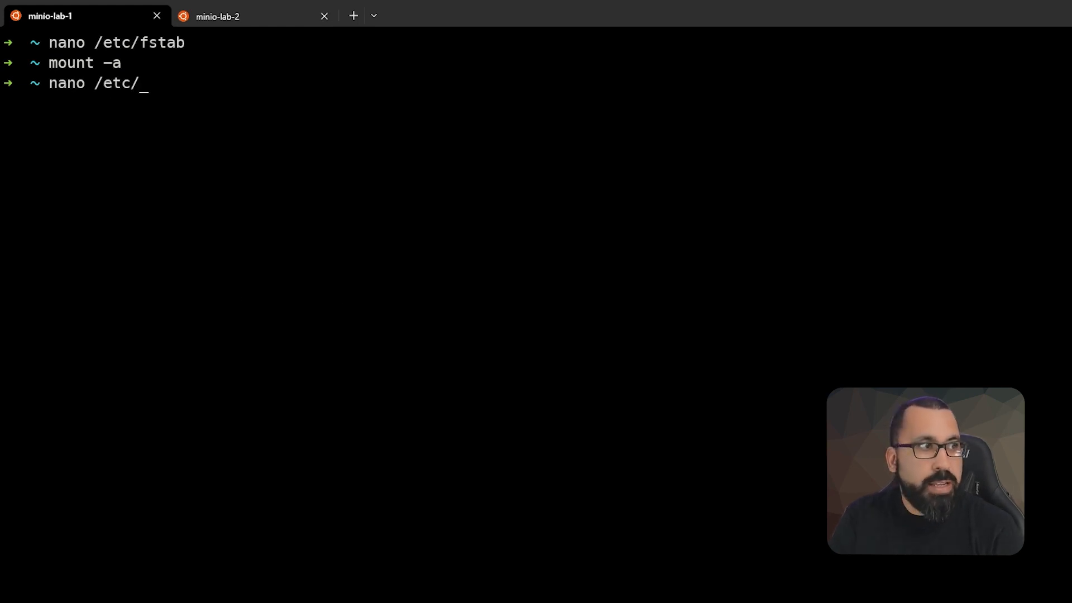
Set MINIO_ROOT_USER, MINIO_ROOT_PASSWORD and MINIO_VOLUMES=/mnt/disk{1...4} in /etc/default/minio, then save and exit.
text(default/min)
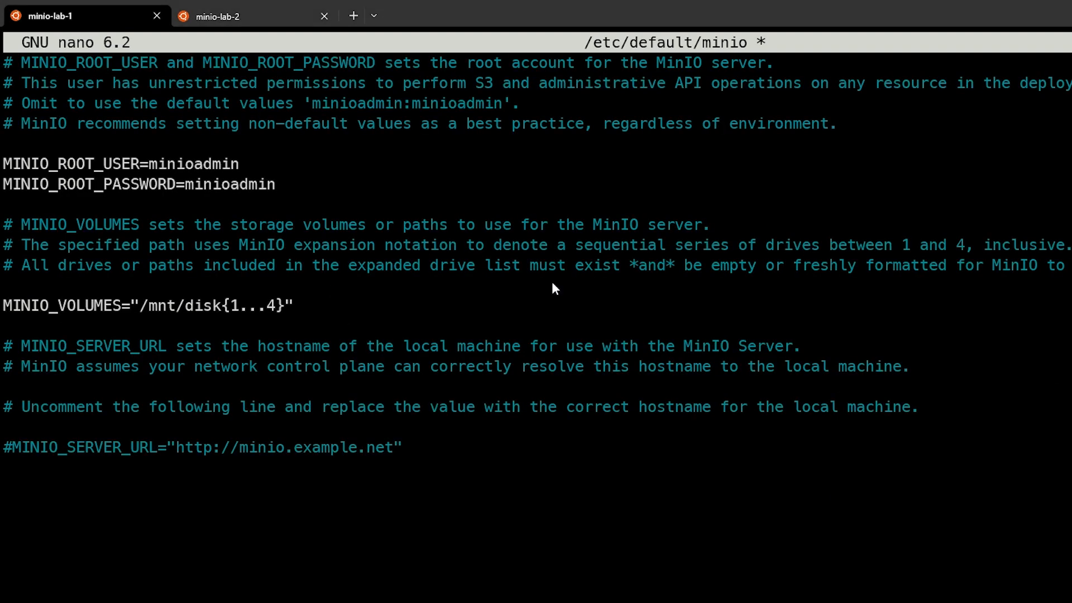
mouse_move(170, 170)
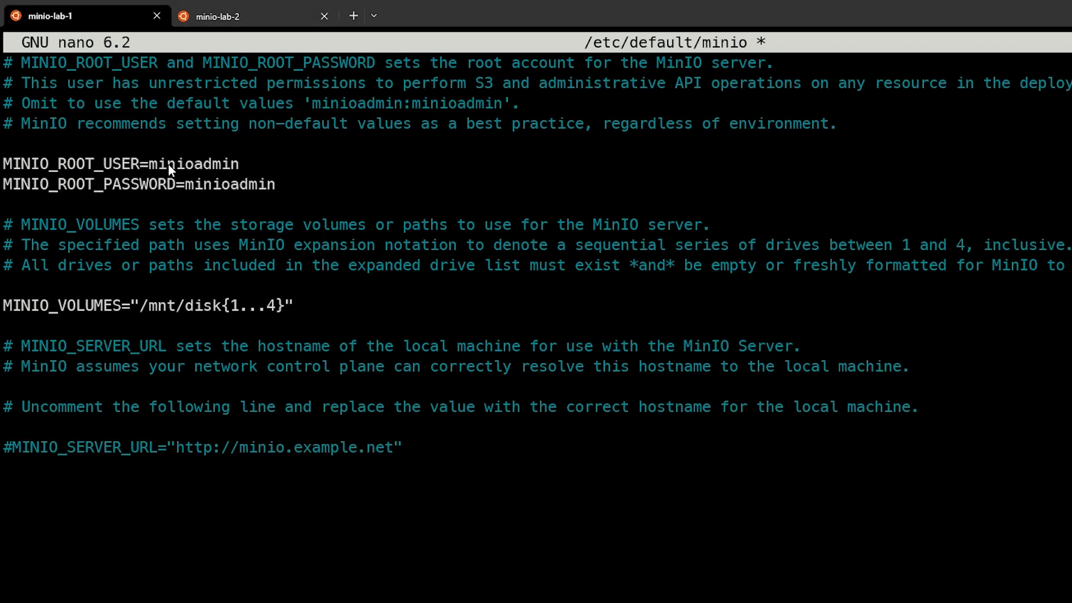
mouse_move(228, 183)
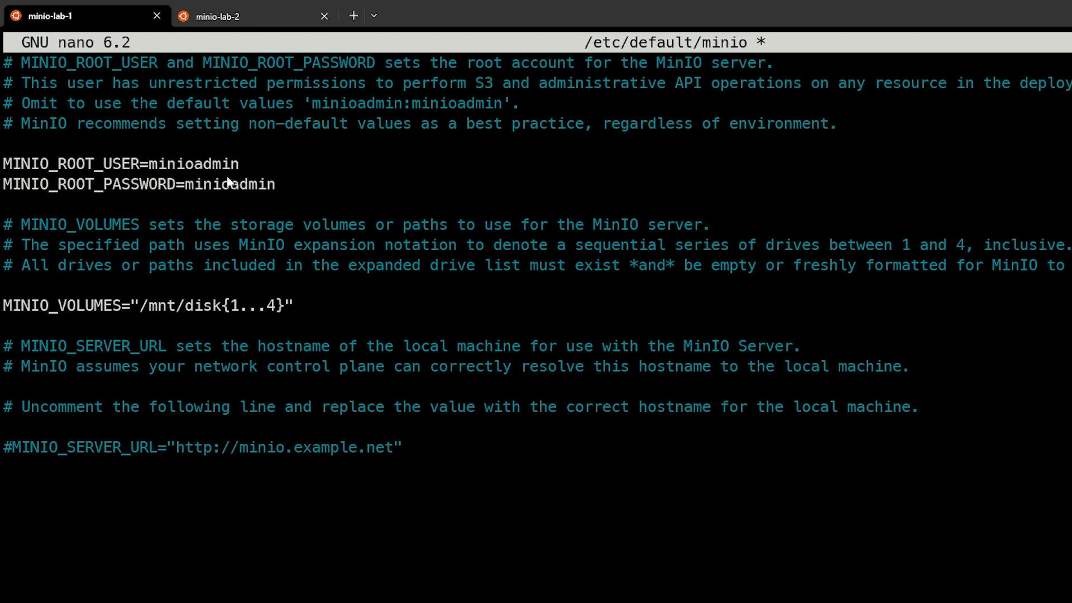
mouse_move(235, 197)
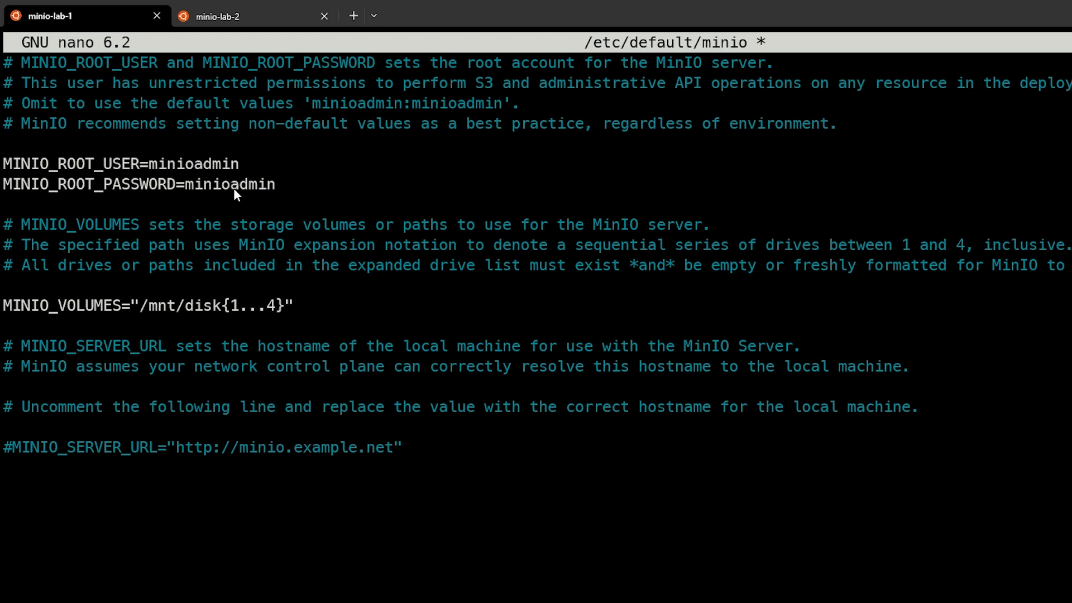
mouse_move(48, 315)
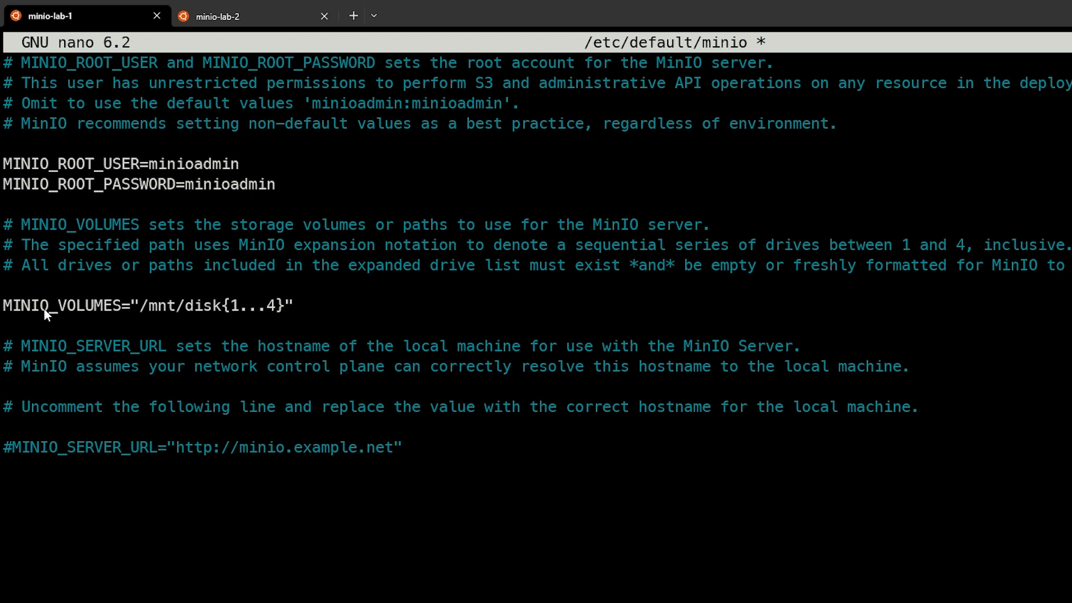
mouse_move(175, 313)
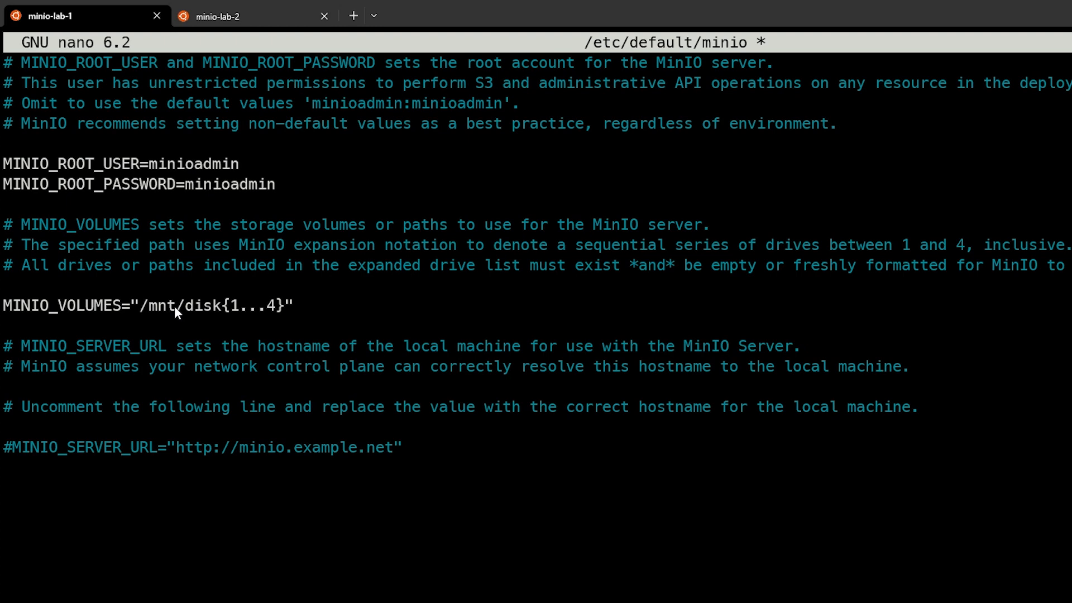
mouse_move(364, 322)
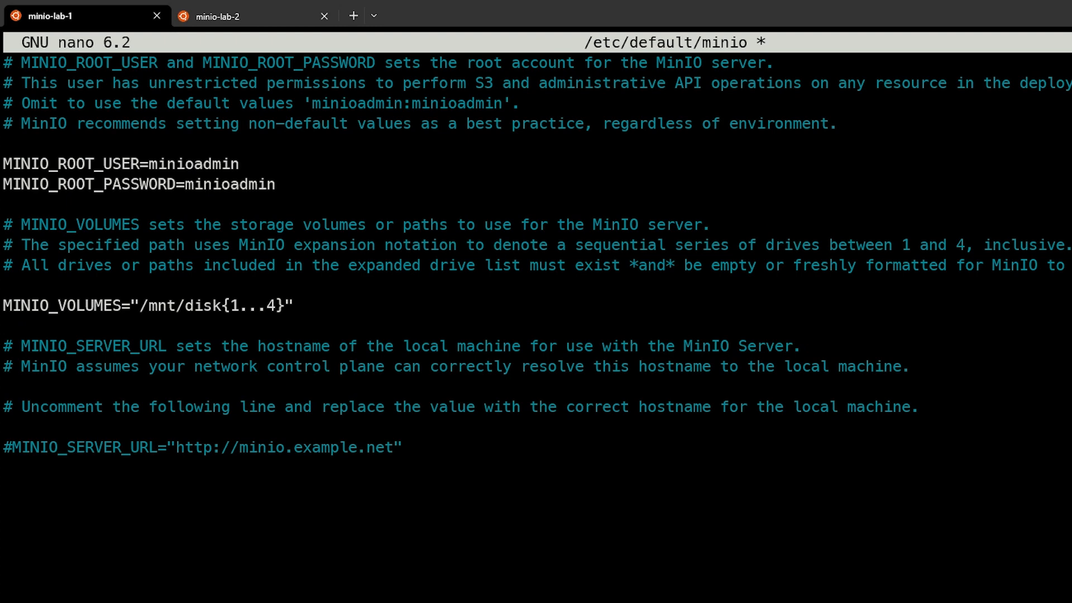
key(ctrl+x)
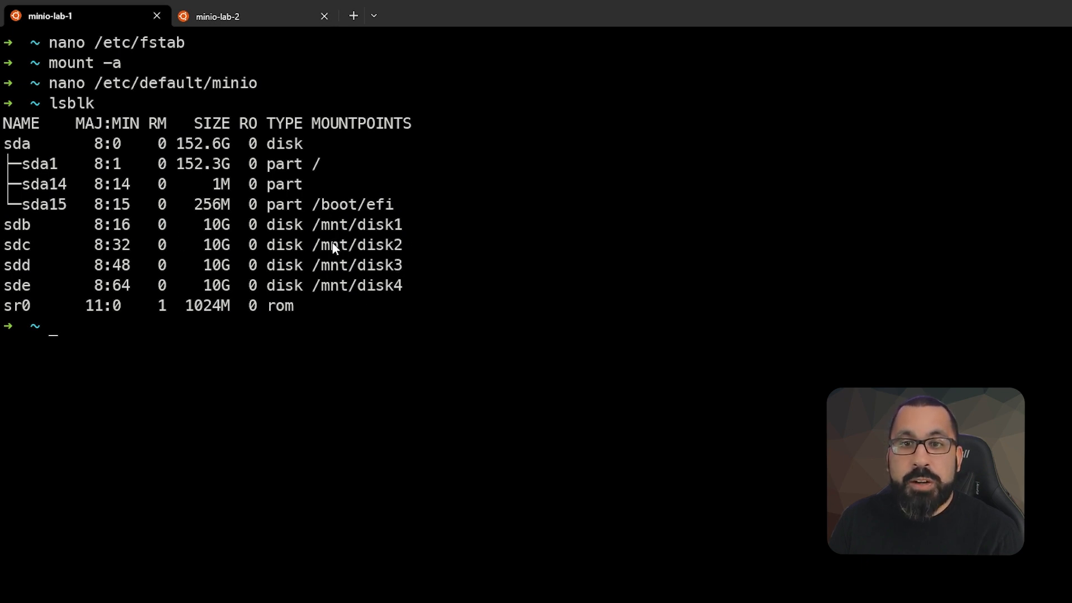
mouse_move(48, 389)
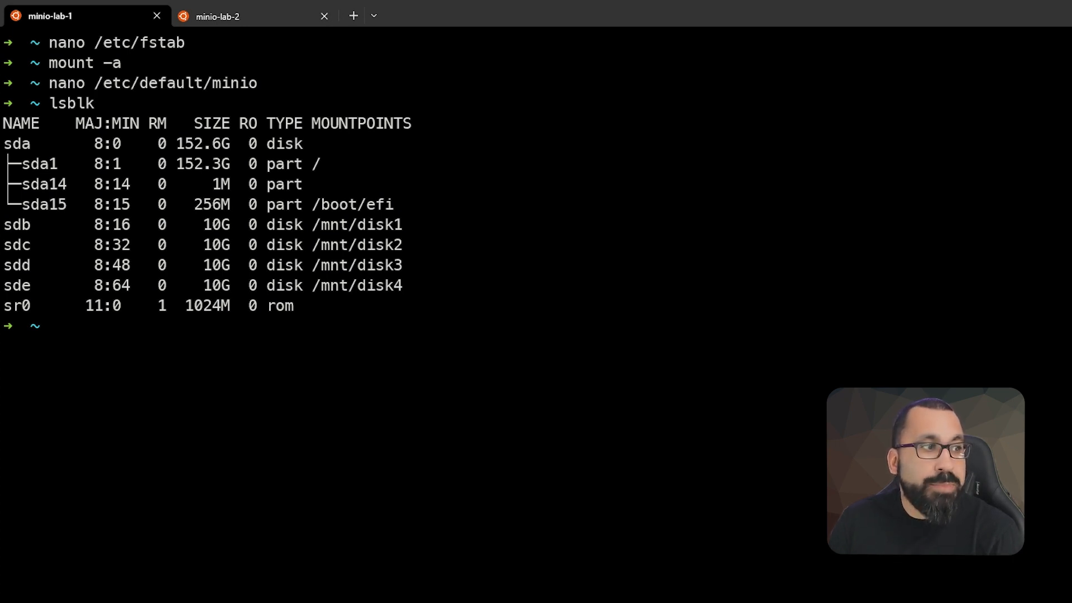
Clear the screen after confirming sdb–sde are mounted at /mnt/disk1–disk4.
text(c)
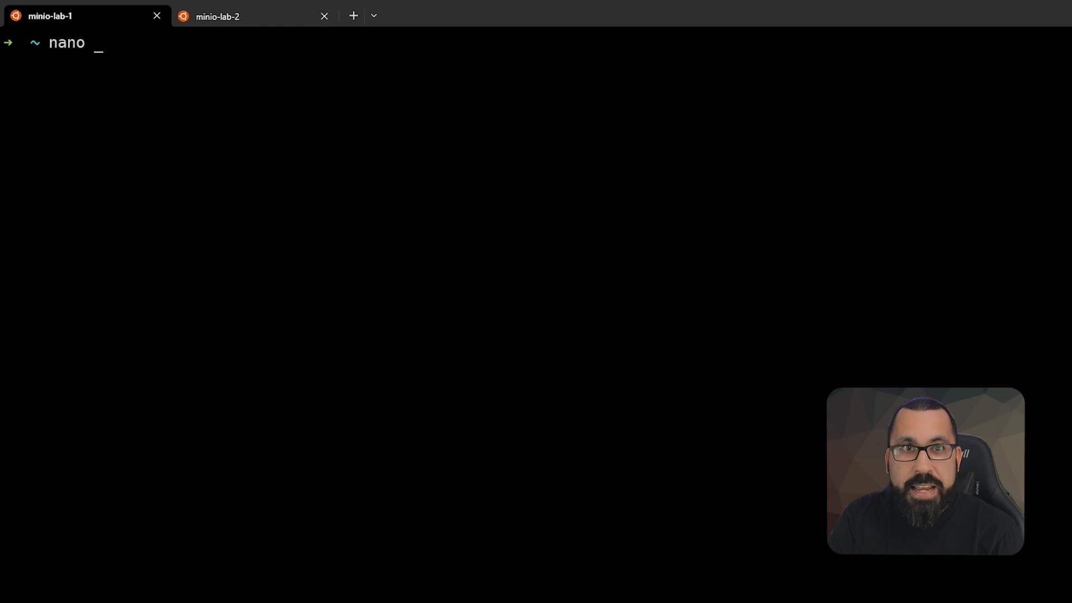
Print docker-compose.yaml showing the MinIO image, ports 9000/9090 and the four /mnt/disk bind mounts.
text(docker-compose.yaml)
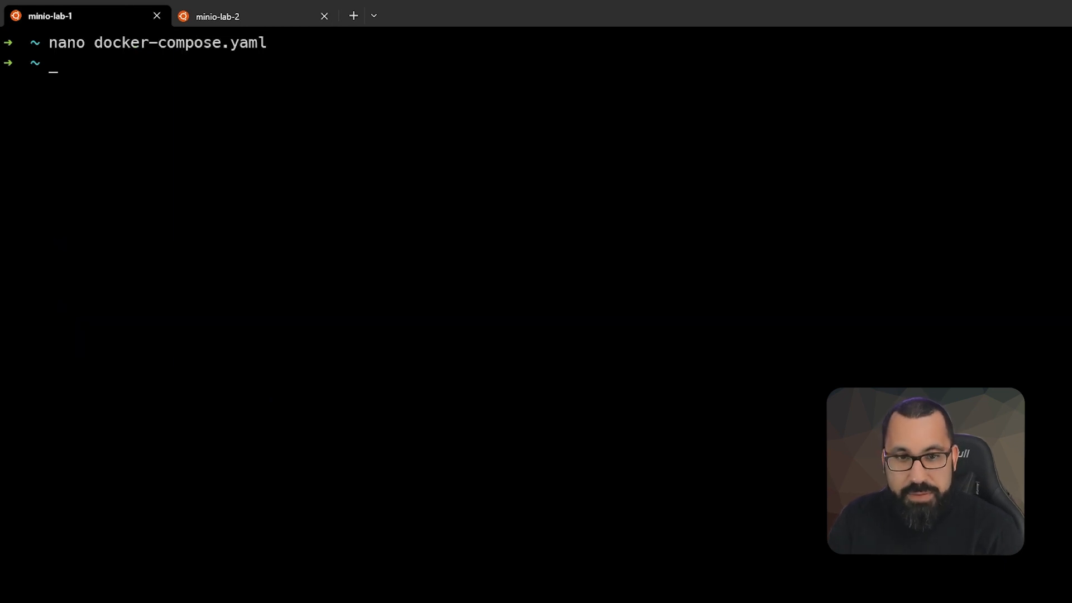
text(cat docker-compose.yaml)
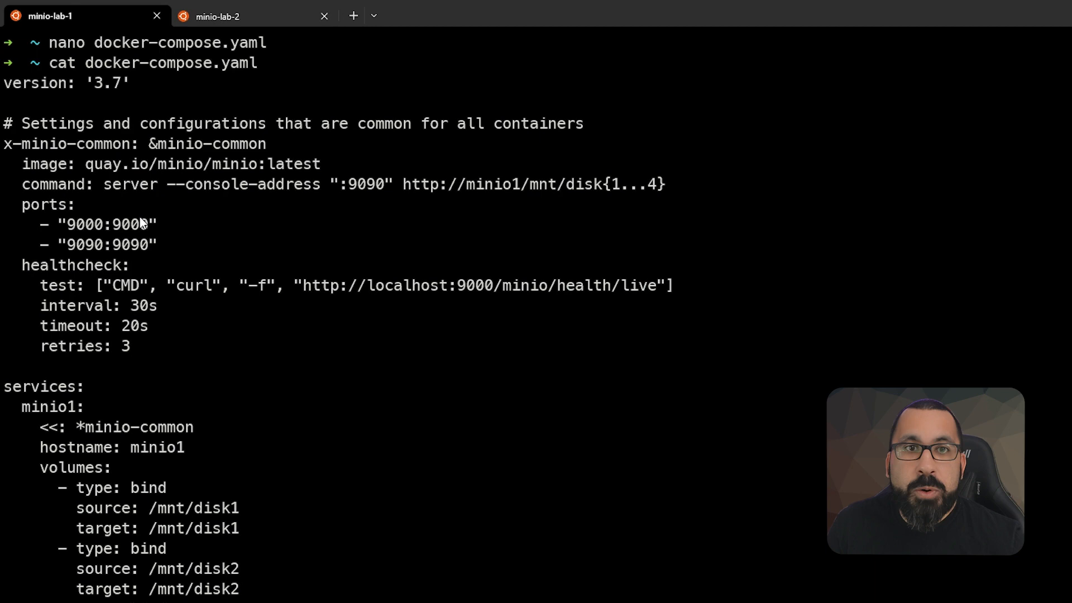
scroll(down, 3)
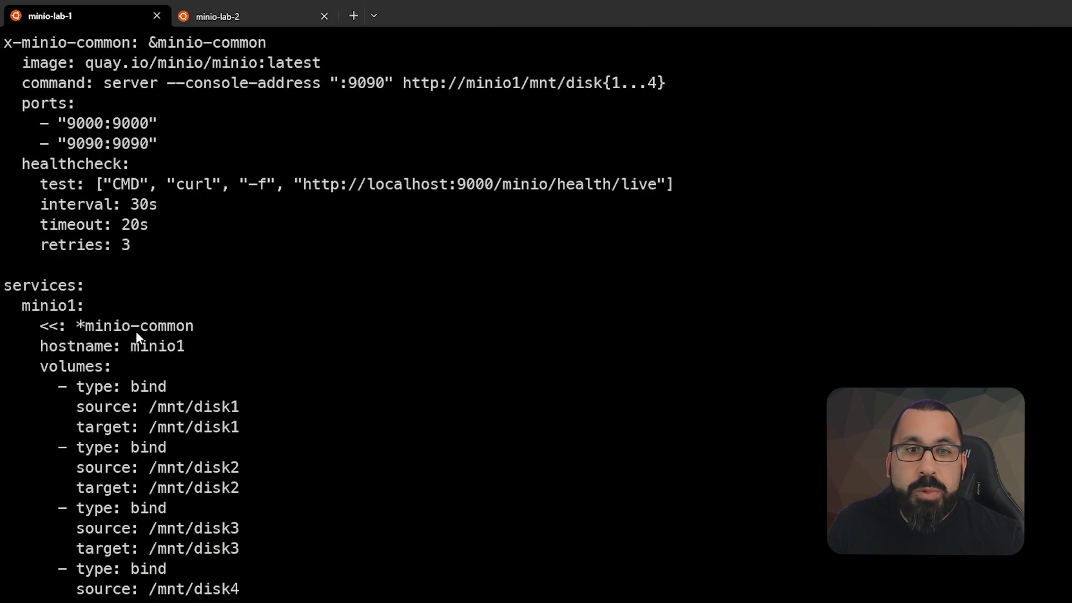
mouse_move(82, 322)
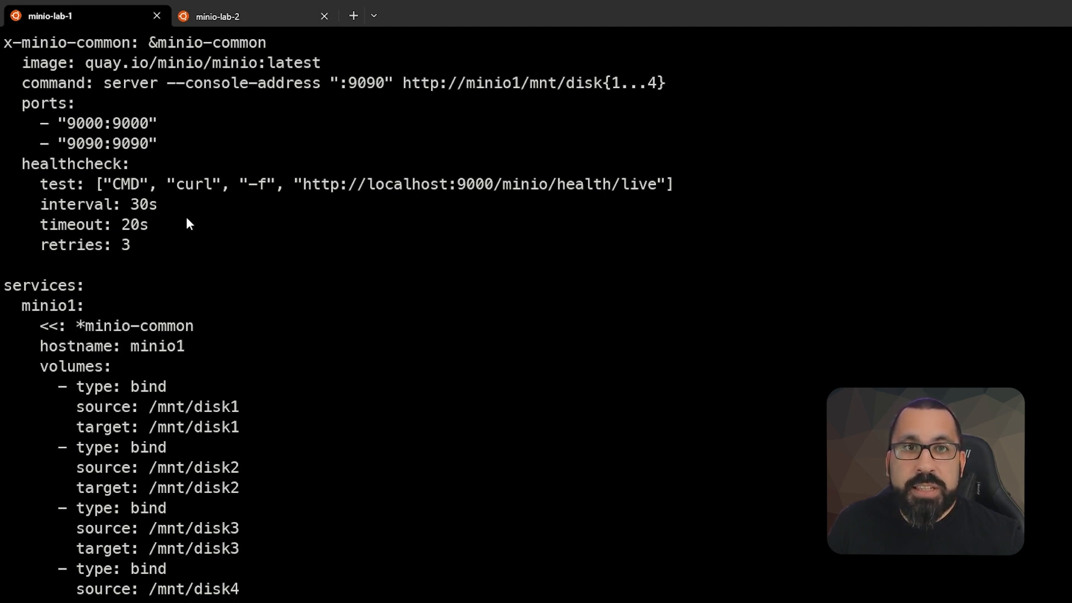
mouse_move(232, 404)
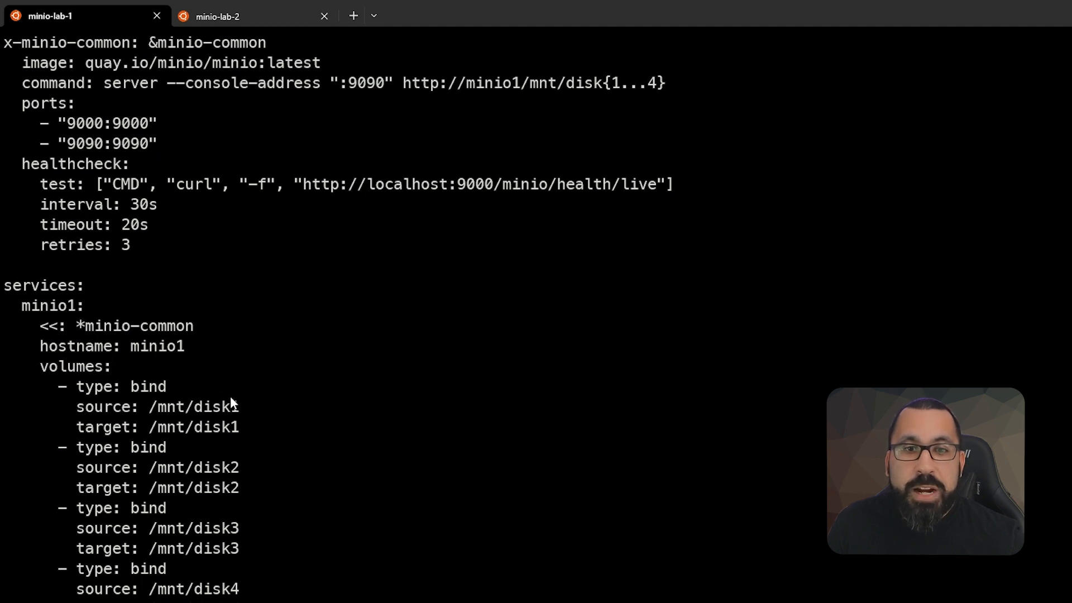
Review the volumes section of the compose output, then start the stack with docker compose up -d.
scroll(down, 3)
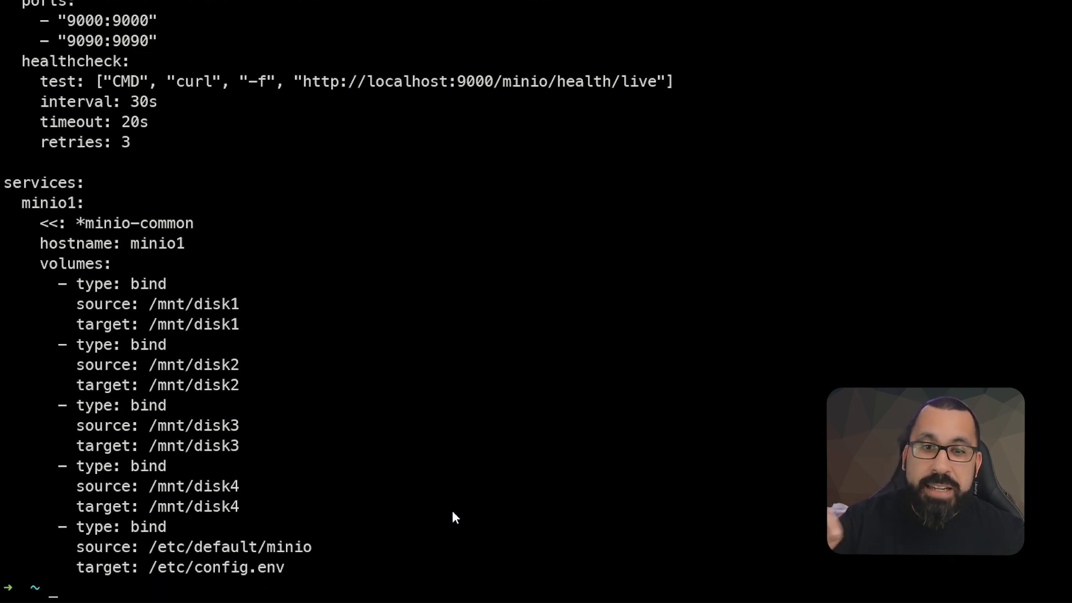
mouse_move(364, 442)
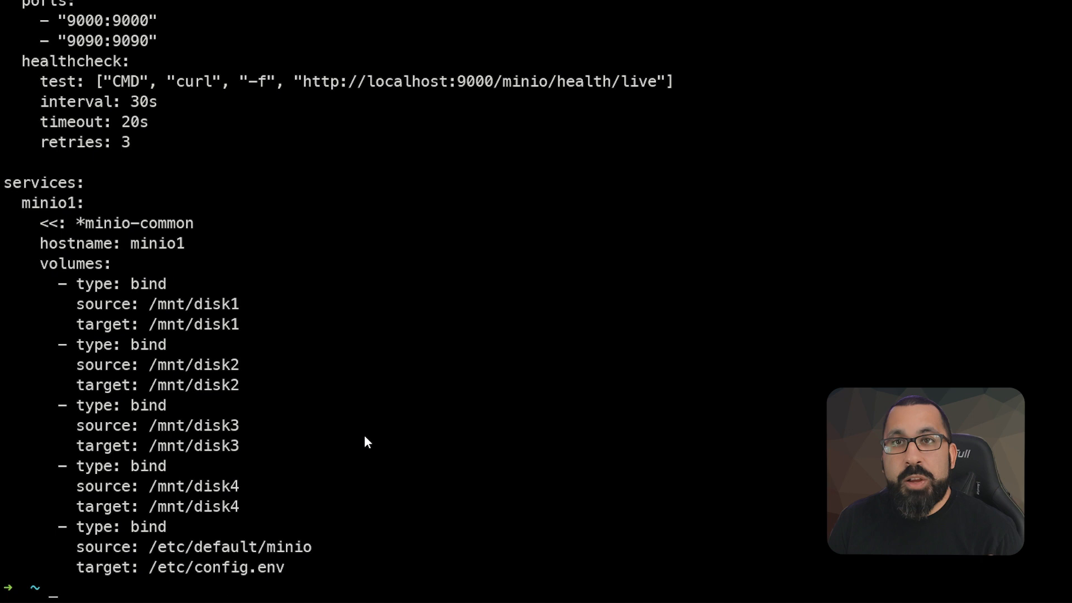
mouse_move(171, 322)
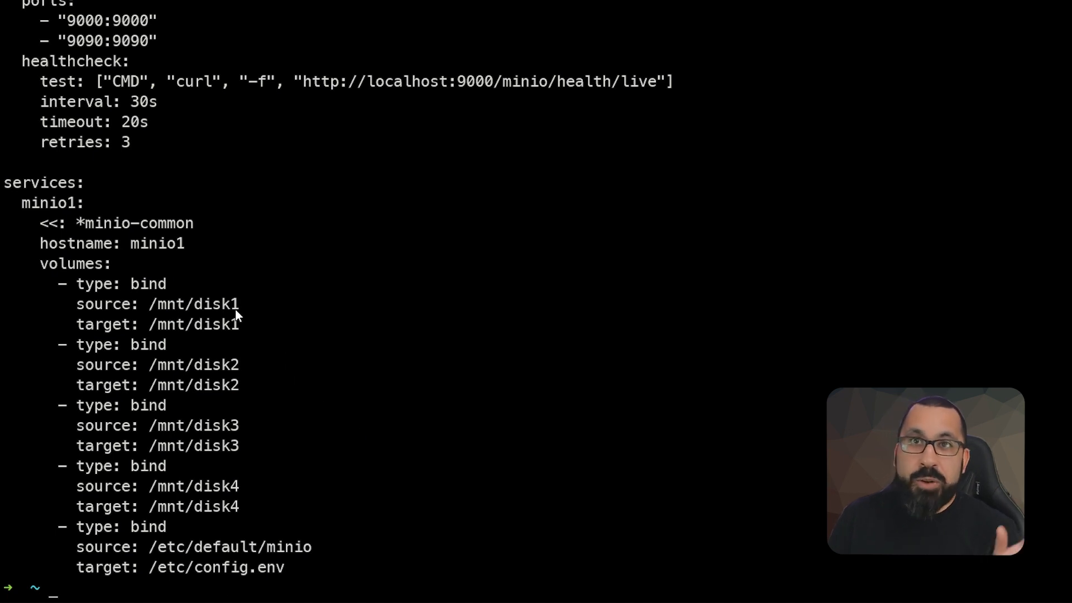
mouse_move(190, 343)
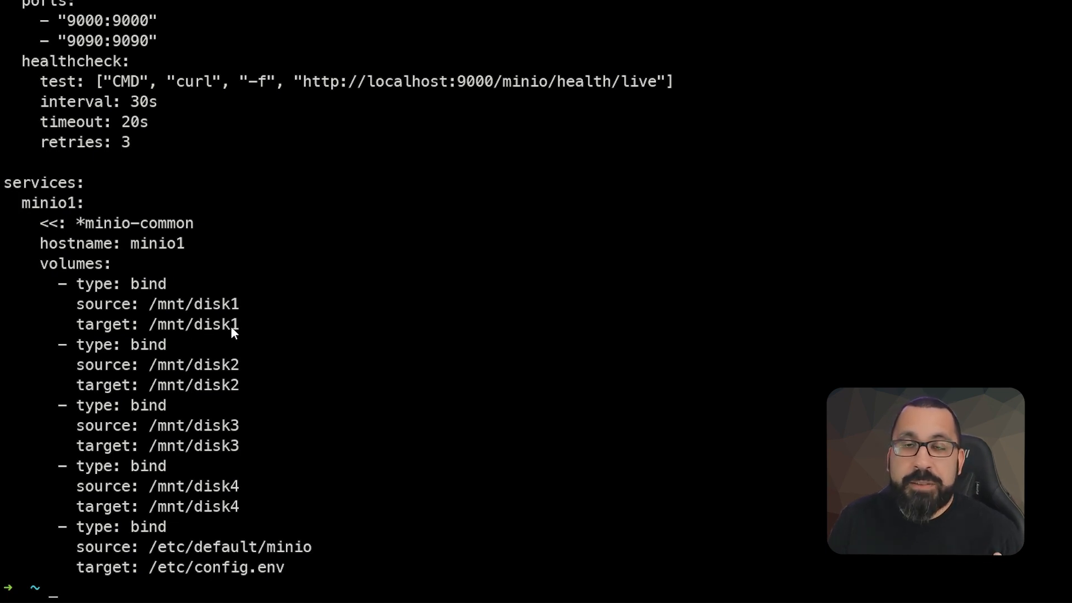
mouse_move(371, 427)
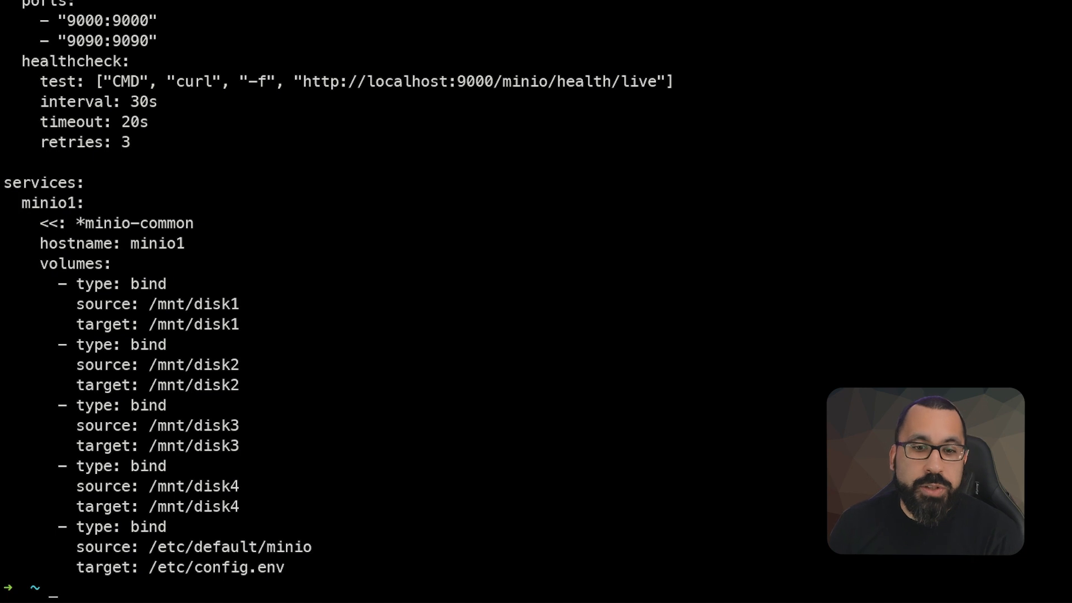
mouse_move(326, 583)
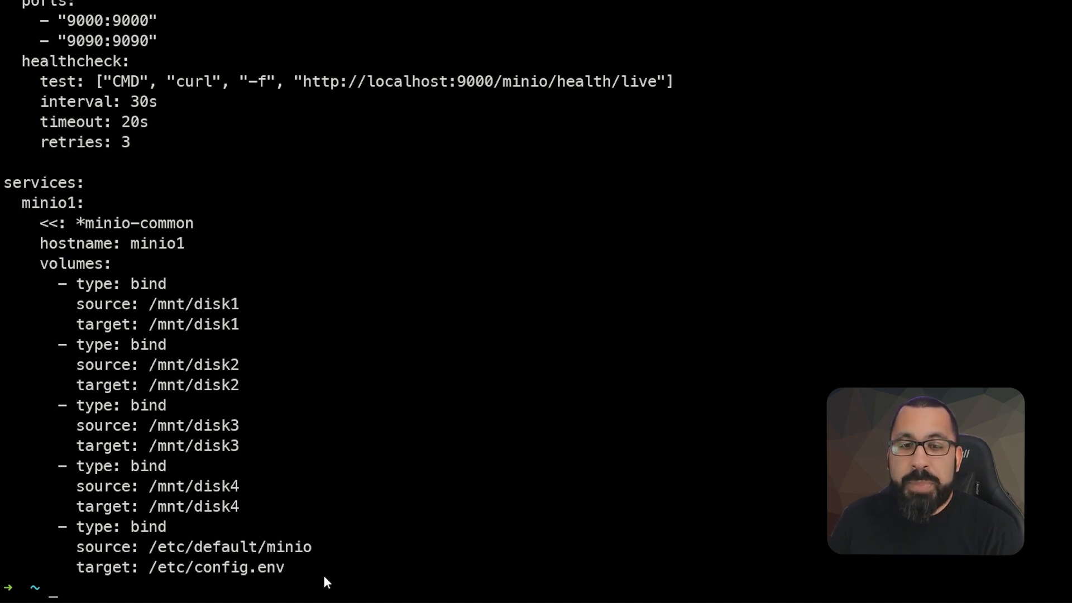
mouse_move(299, 561)
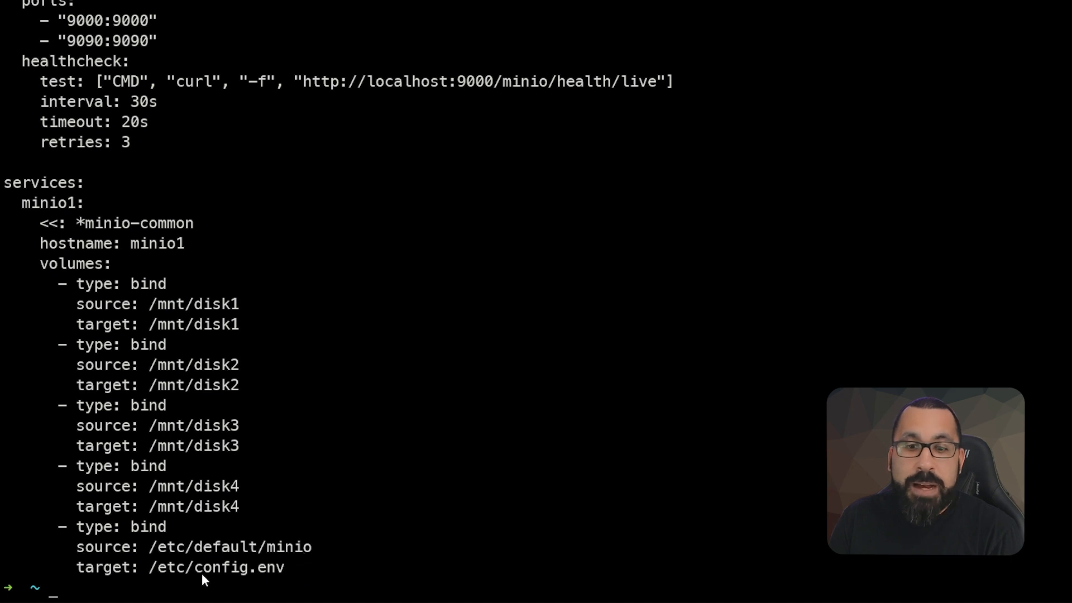
mouse_move(25, 461)
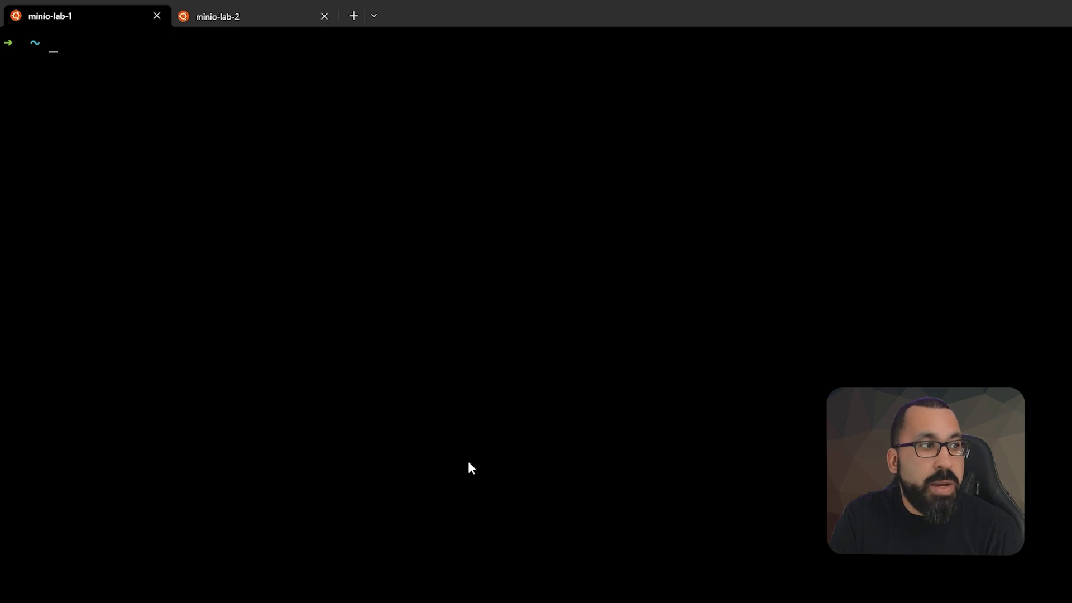
text(docker compose up -)
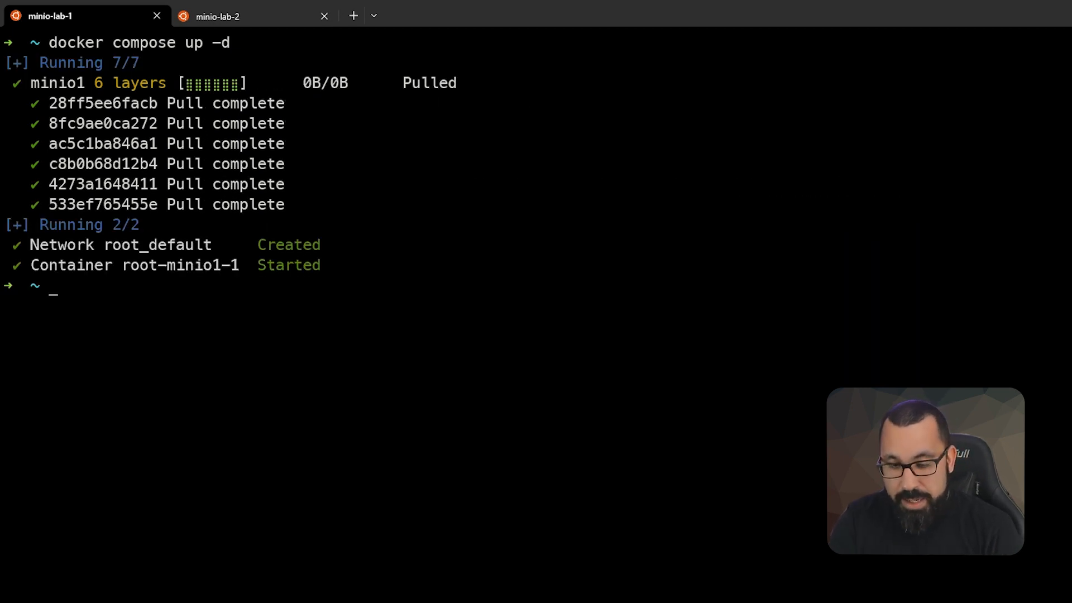
Show docker compose logs confirming MinIO has 4 drives online with API on 9000 and console on 9090.
text(docker compose logs)
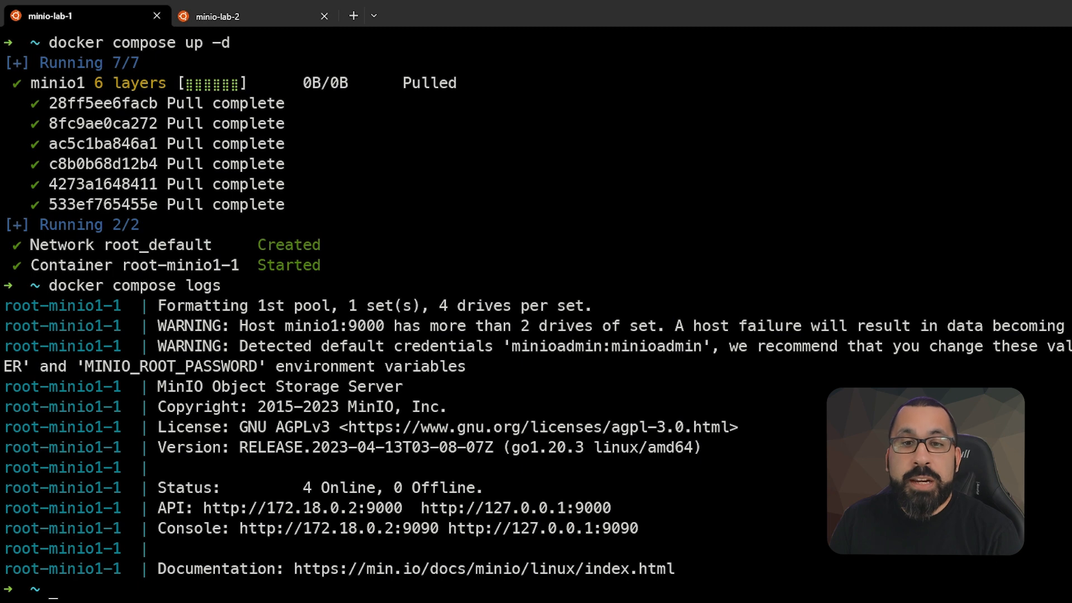
mouse_move(258, 468)
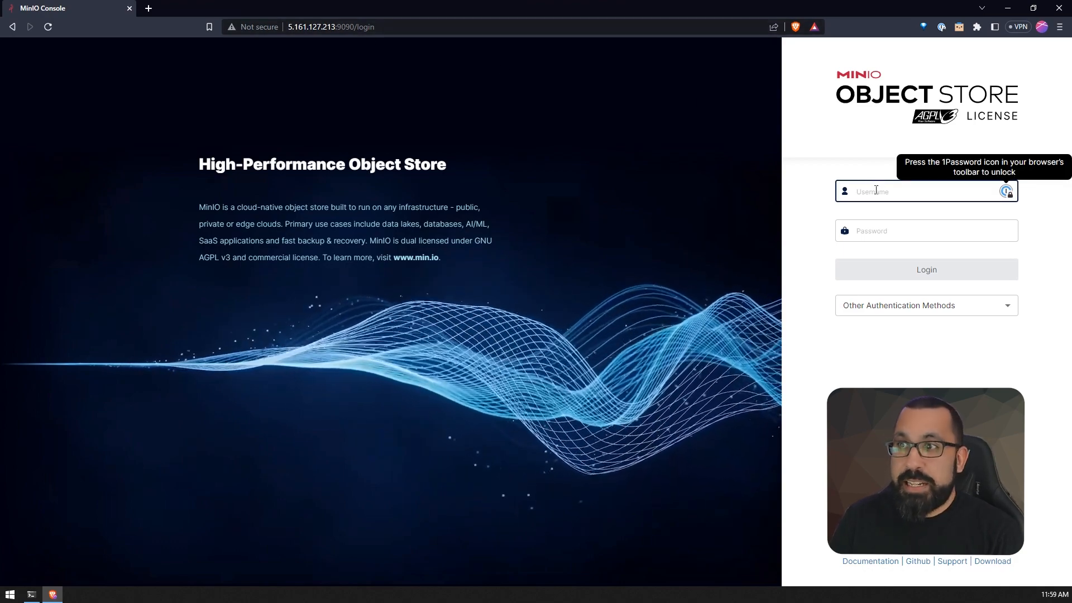
Sign in as minioadmin and create a new bucket named minio-snmd-test.
text(minioadmin)
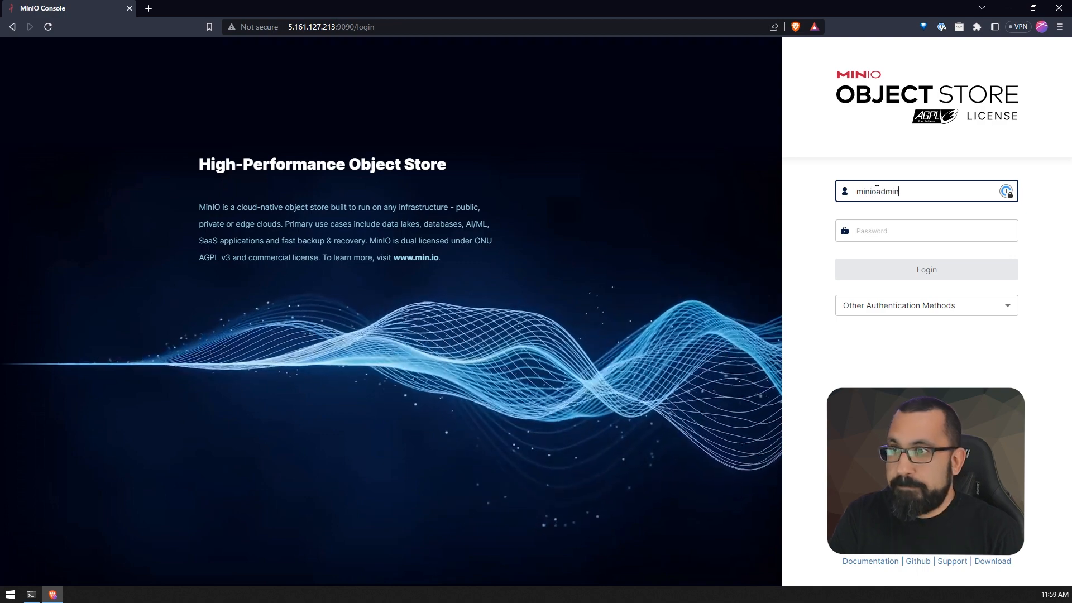
click(926, 269)
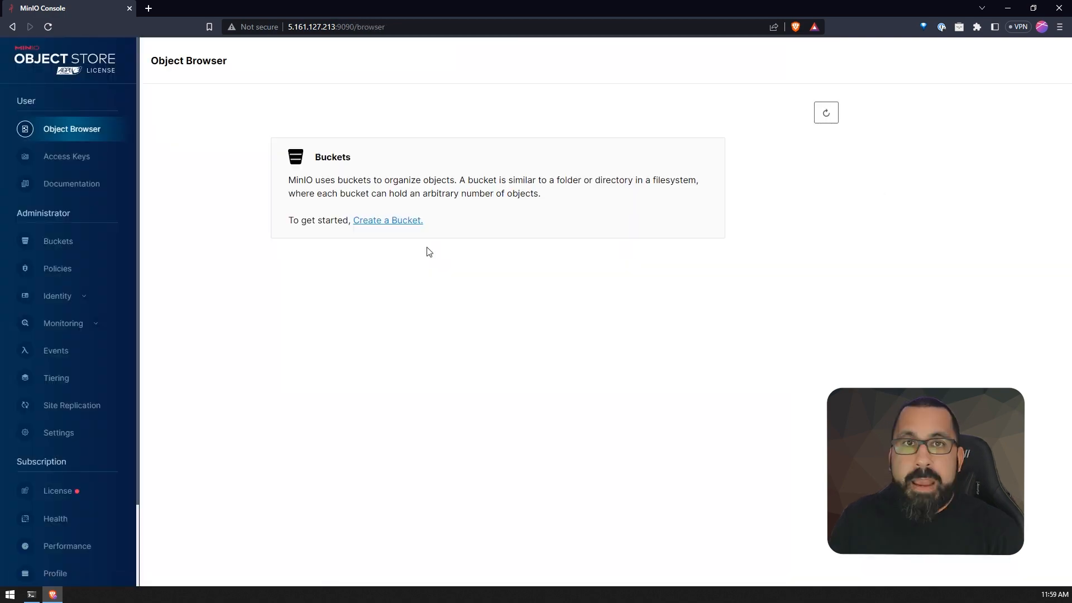
click(388, 220)
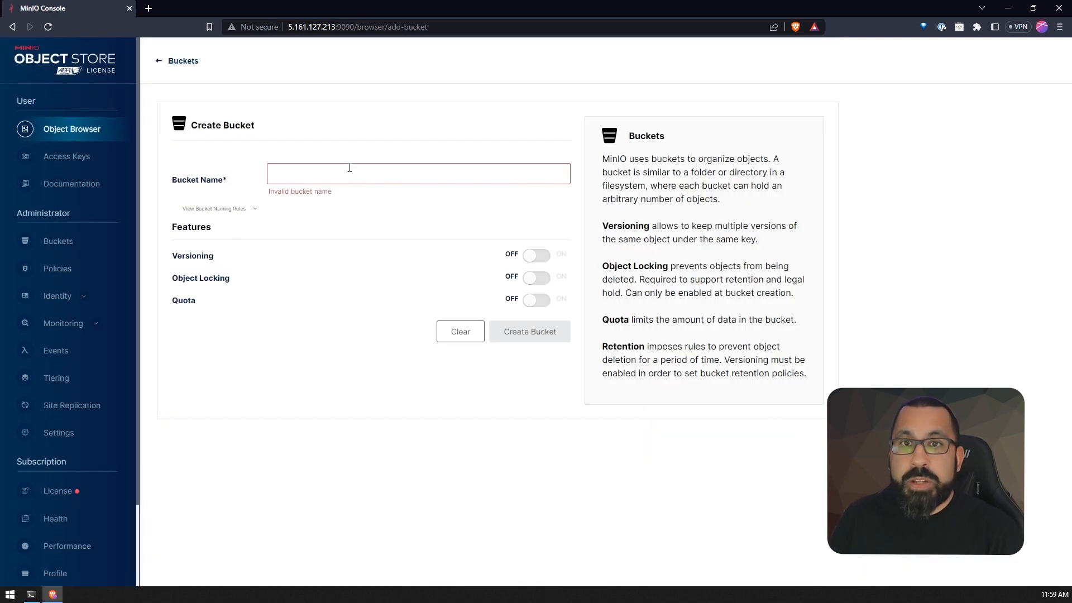
text(minio-snmd-test)
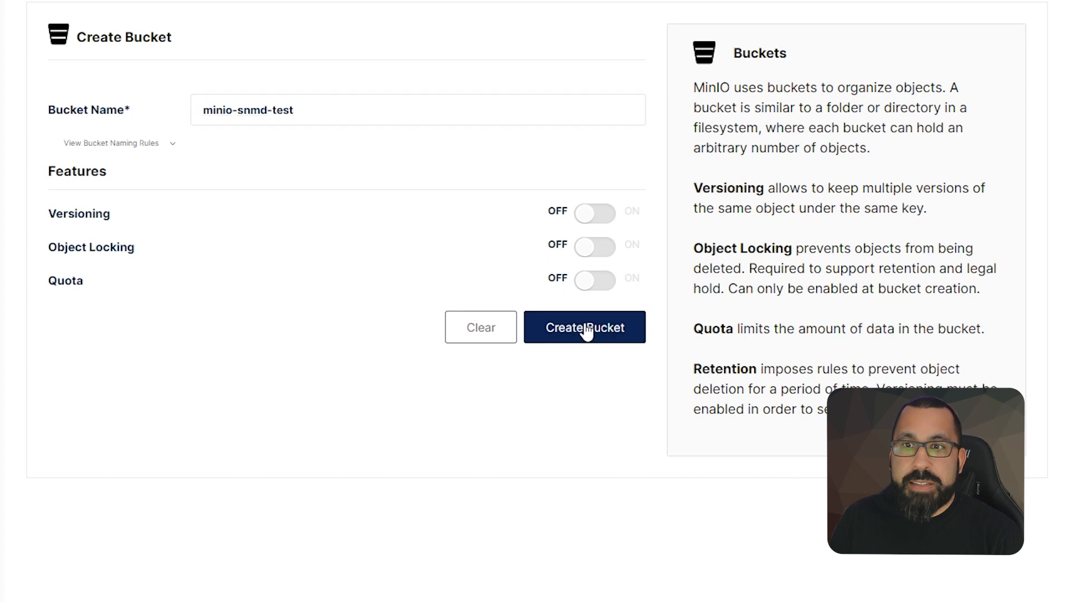
click(583, 327)
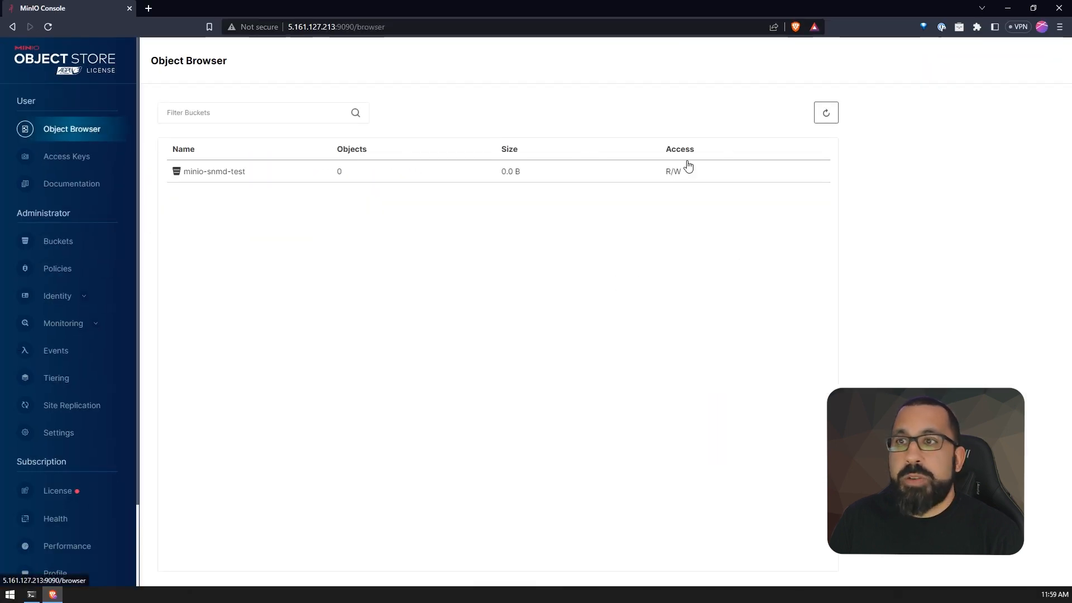
Upload 10MB.zip and 1GB.zip into minio-snmd-test and check both objects' details.
click(214, 171)
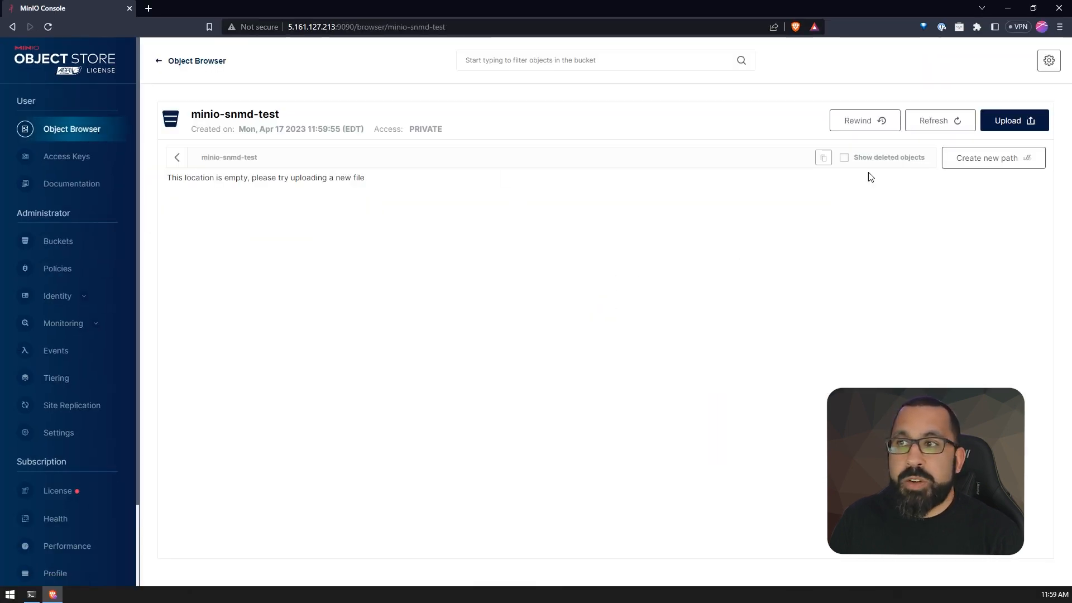
click(1014, 121)
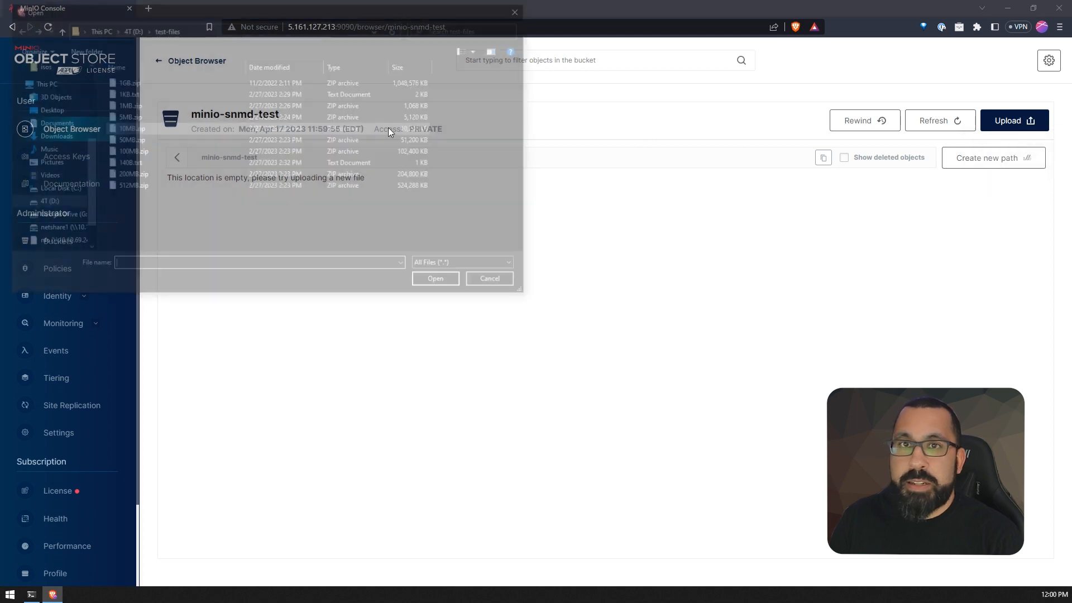
click(435, 278)
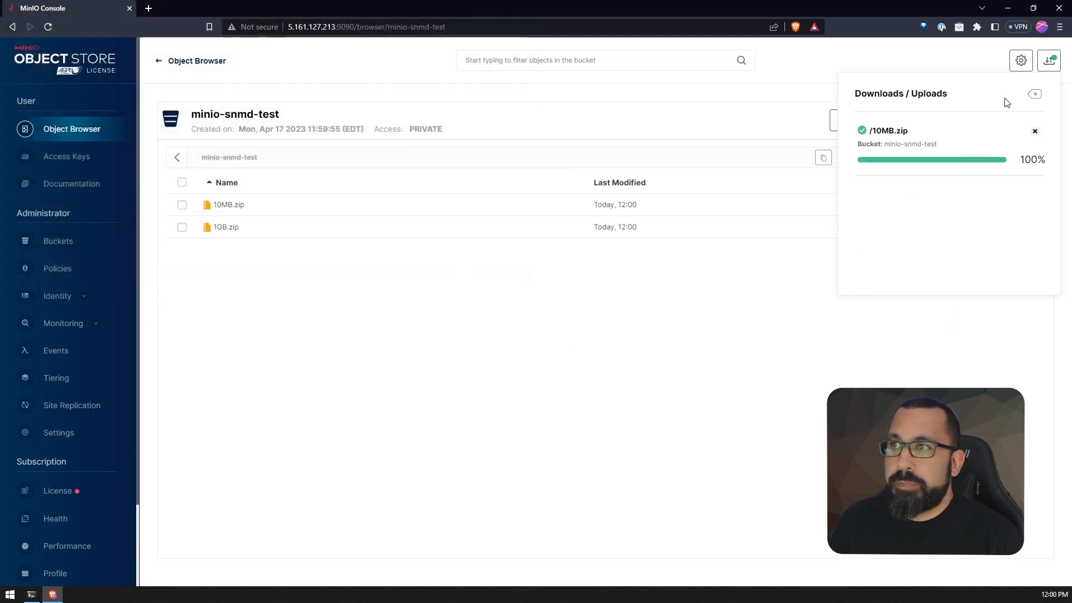
click(1034, 94)
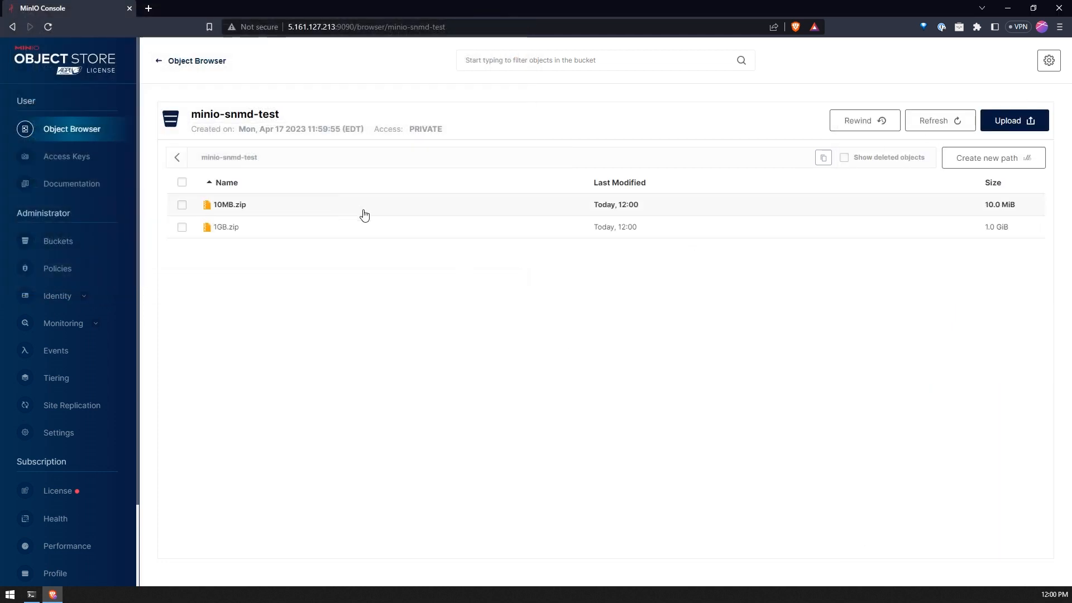
click(230, 205)
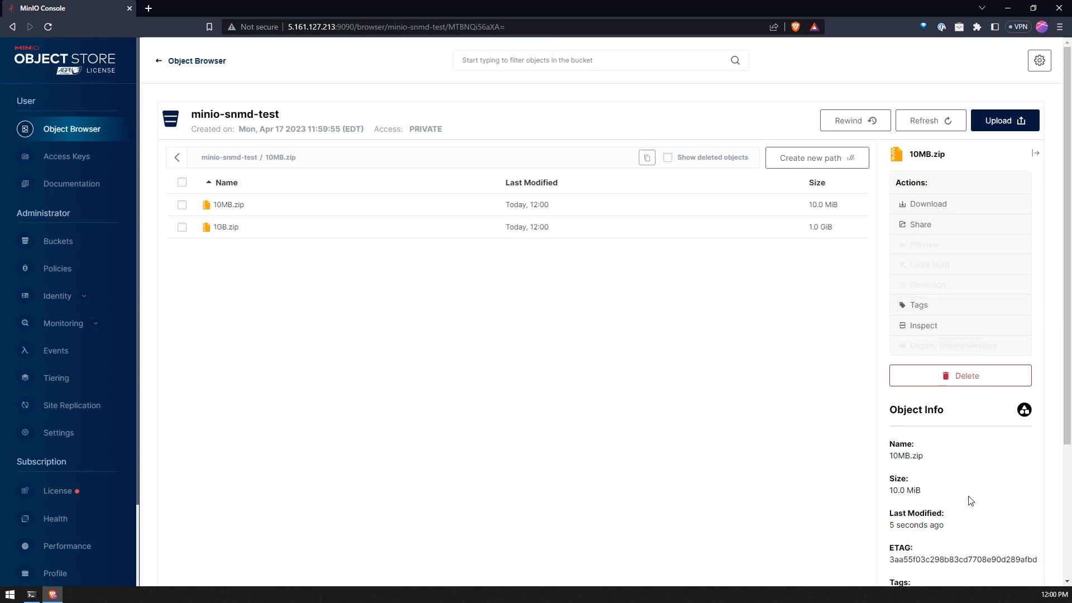
click(226, 227)
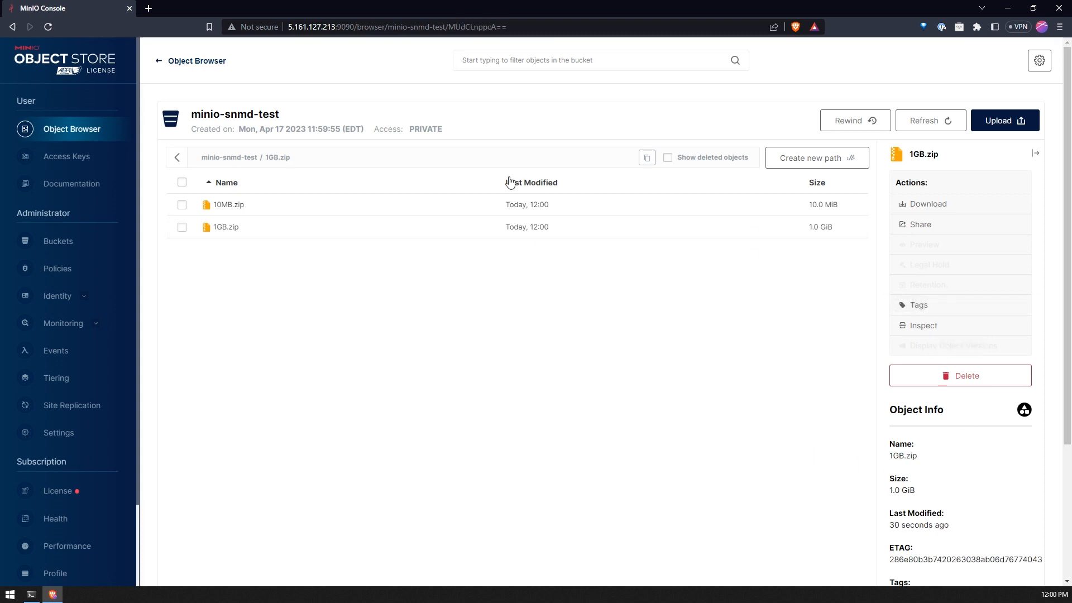
mouse_move(354, 81)
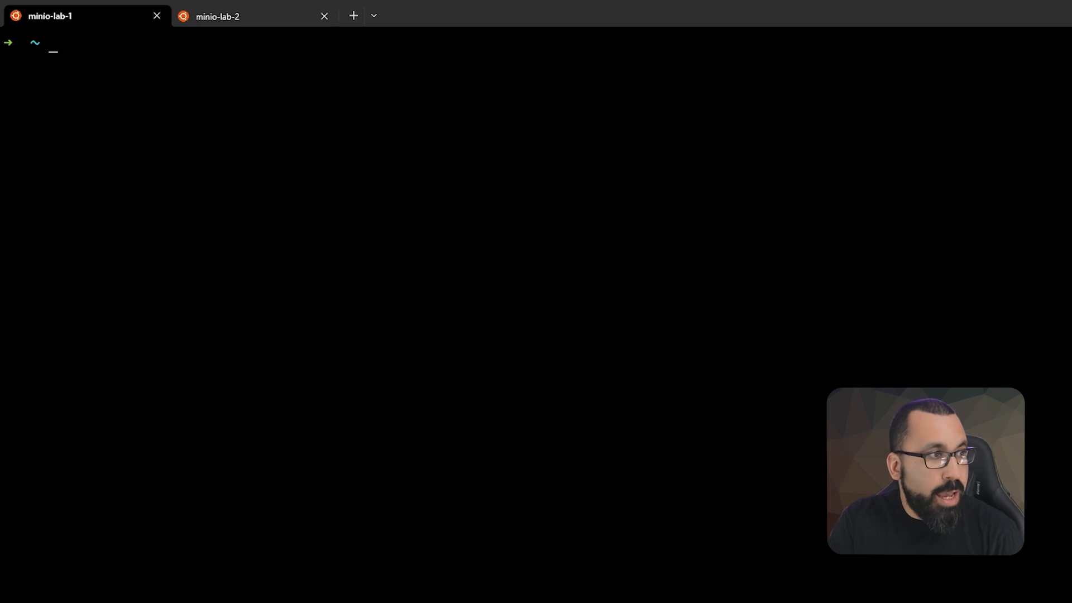
Run 'tree -h /mnt' to list the four drive folders with file sizes.
text(tree -)
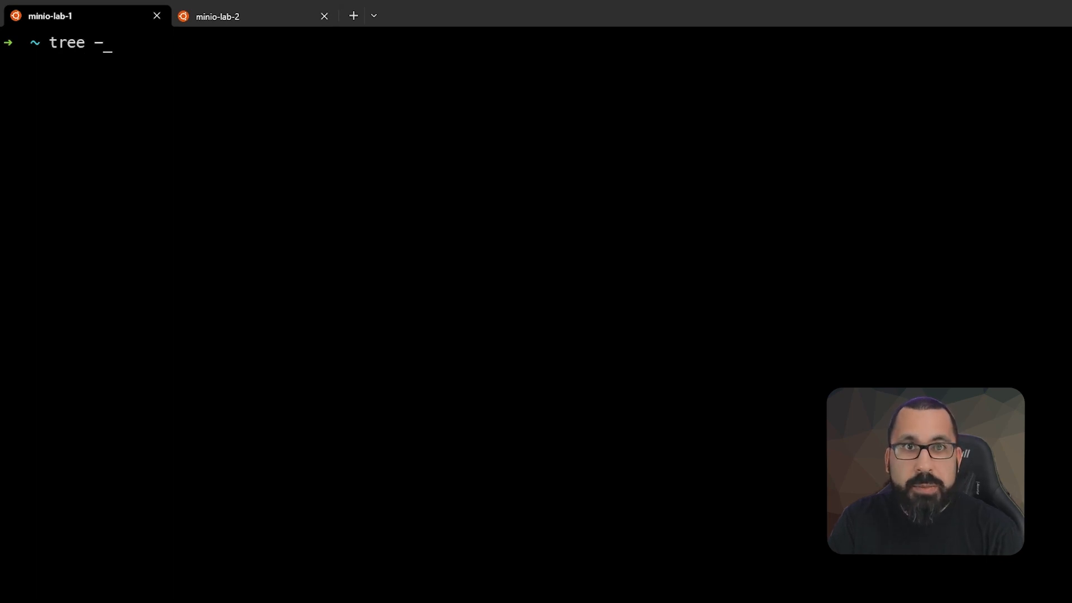
text(h /)
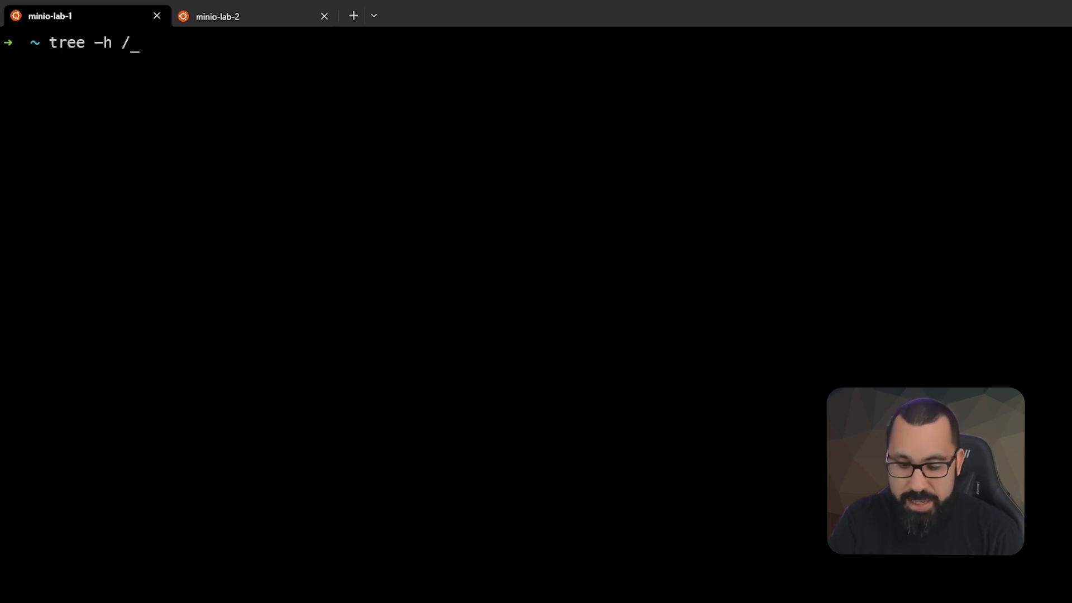
text(mnt)
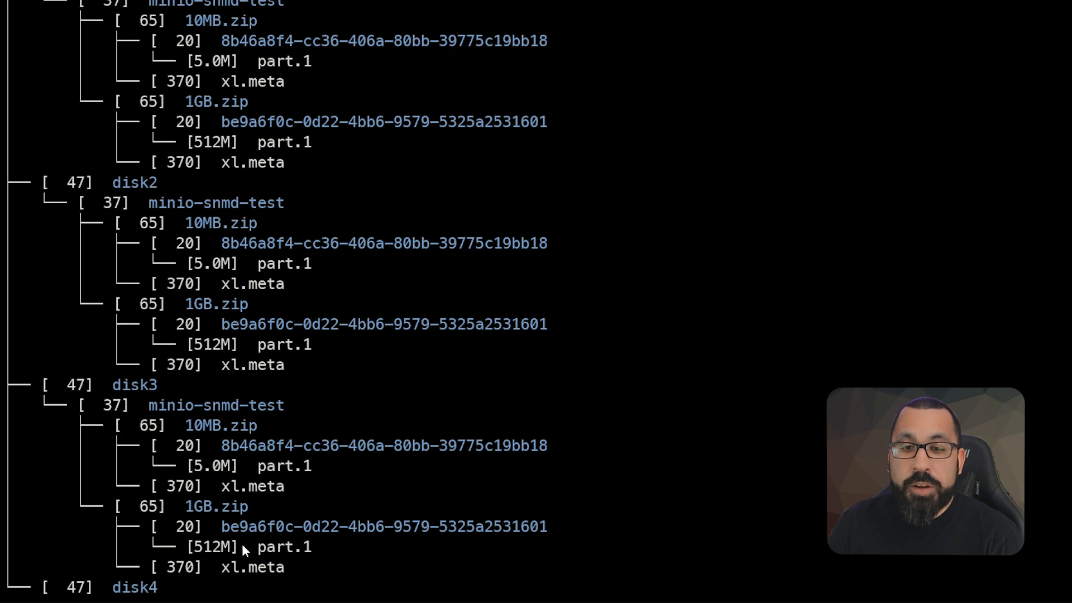
mouse_move(465, 380)
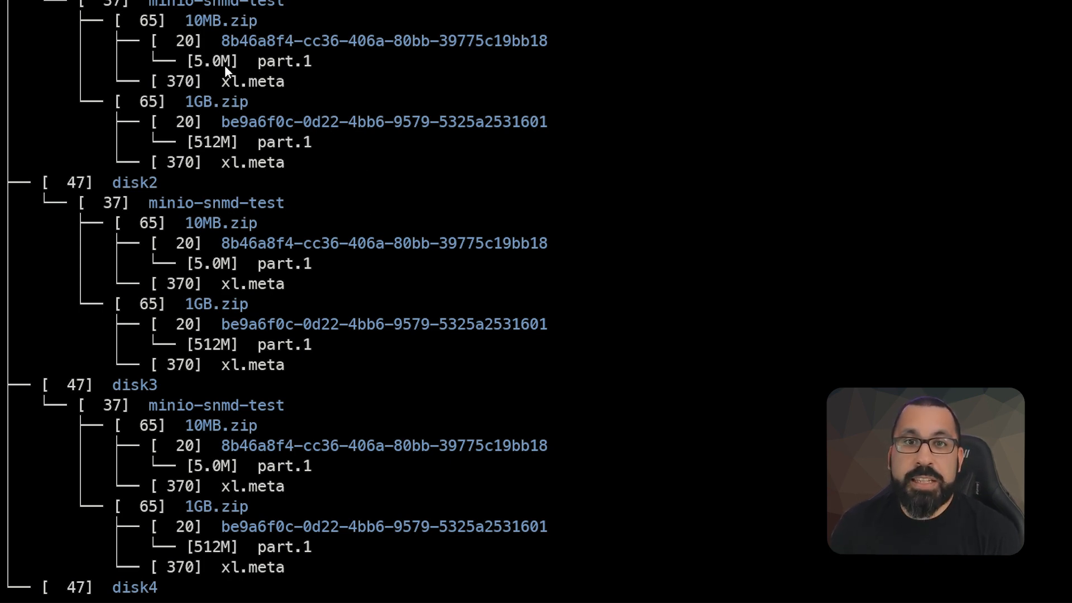
mouse_move(219, 68)
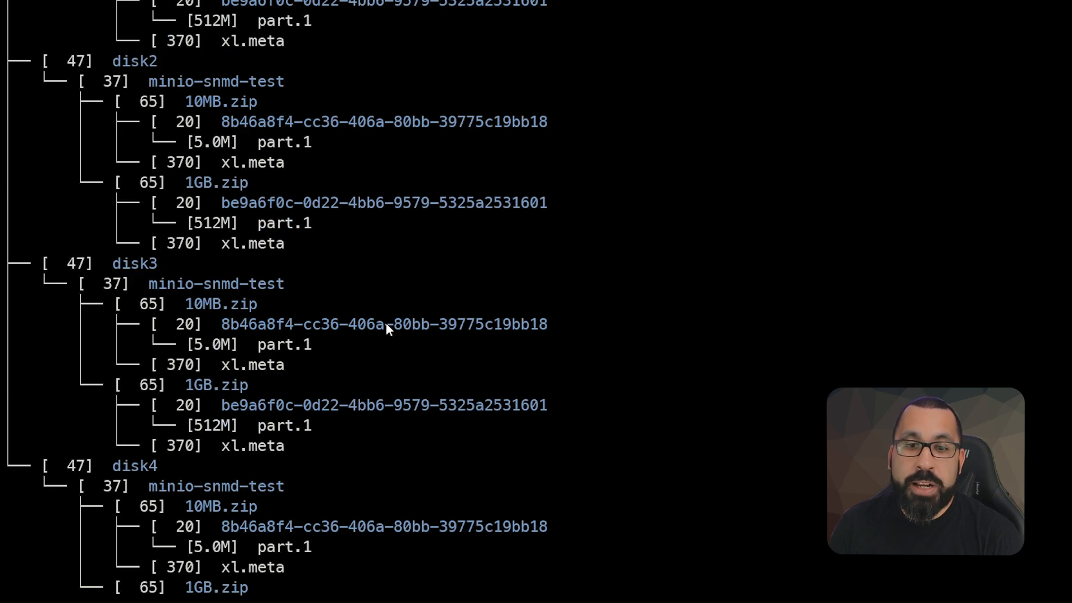
Scroll through the tree output to the 24 directories, 16 files summary.
scroll(down, 3)
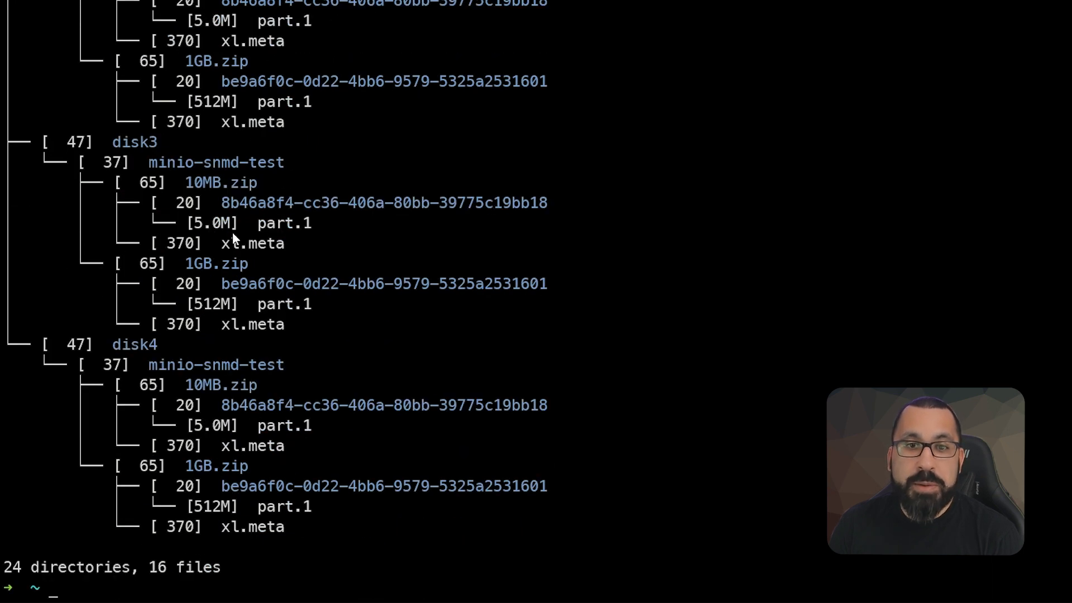
mouse_move(519, 364)
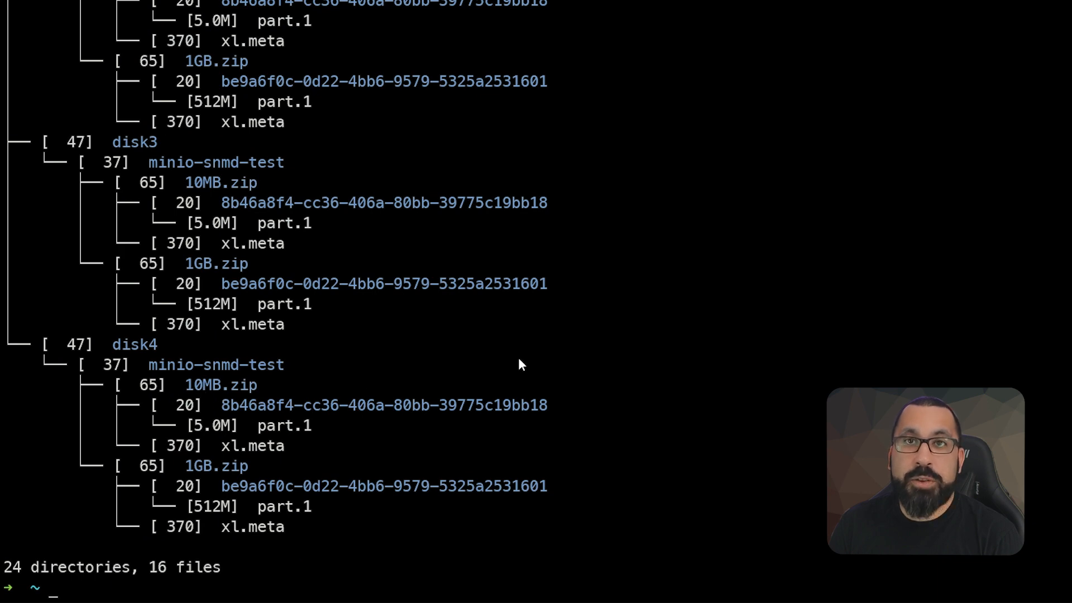
mouse_move(664, 361)
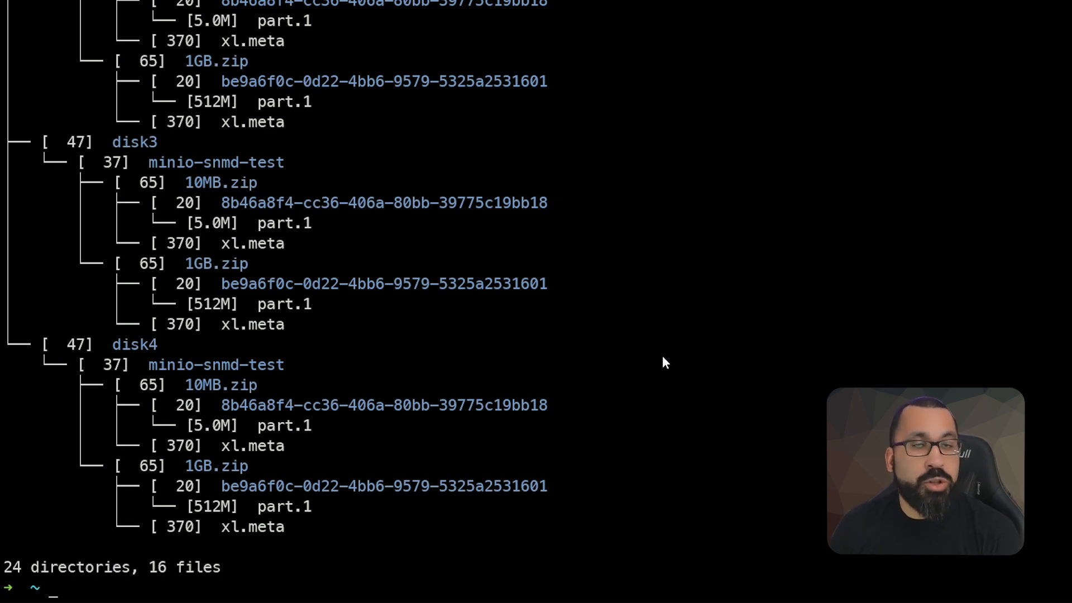
mouse_move(670, 458)
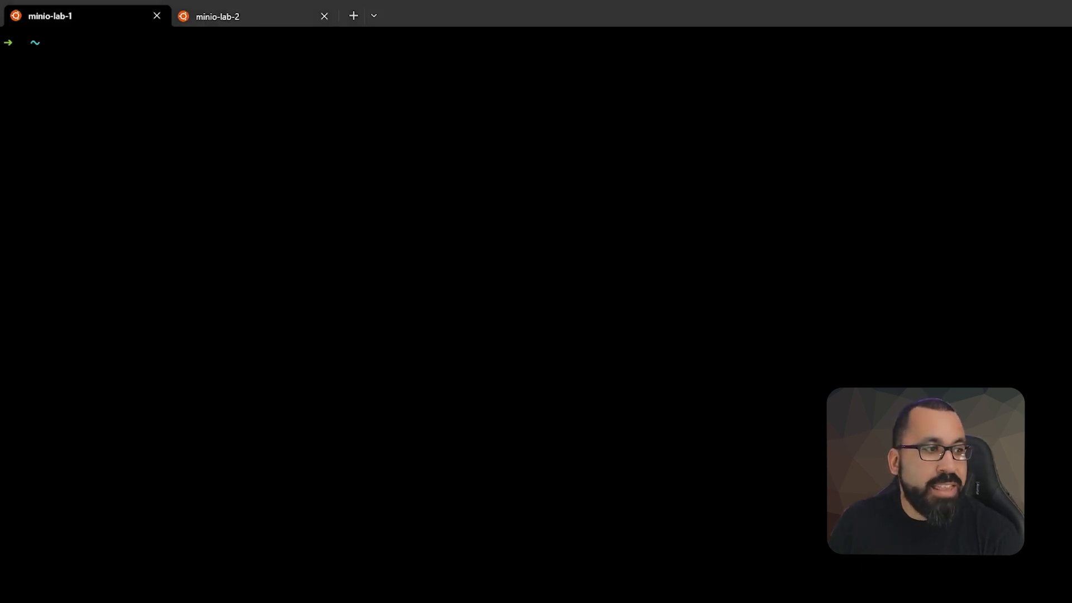
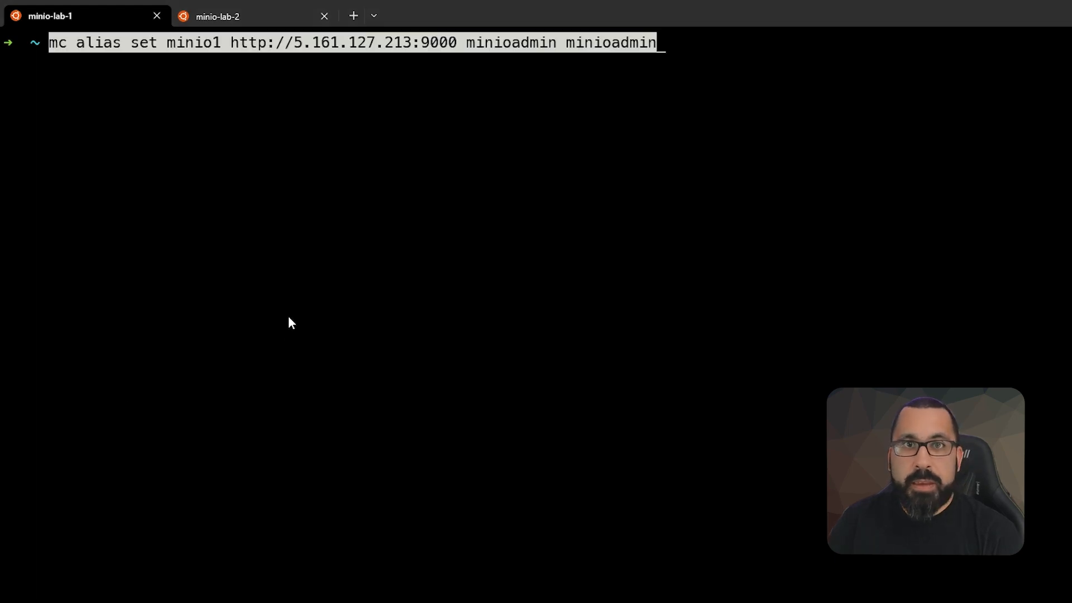
key(Enter)
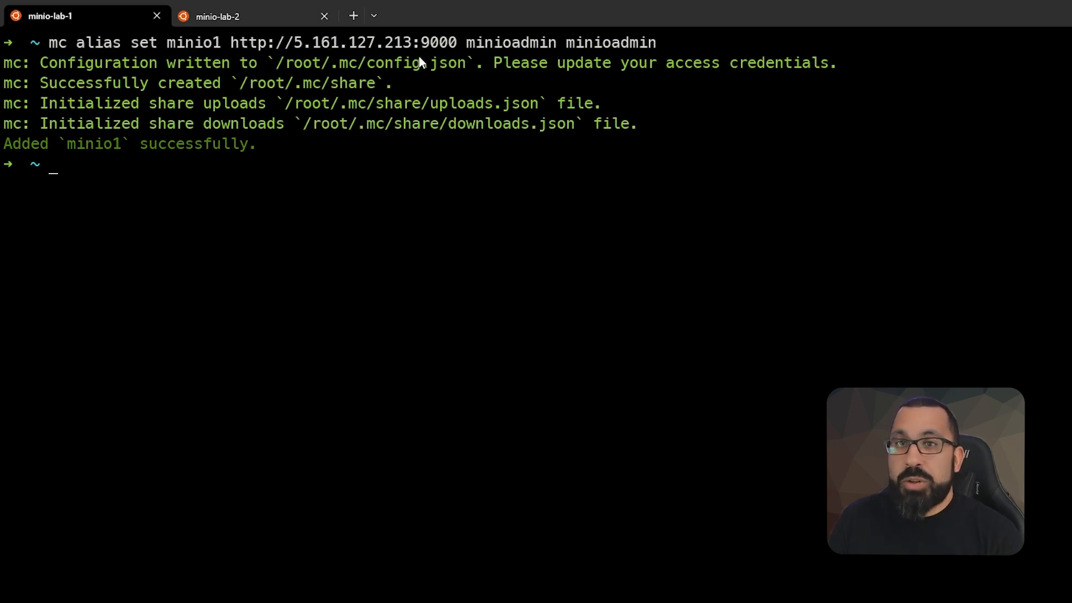
mouse_move(595, 55)
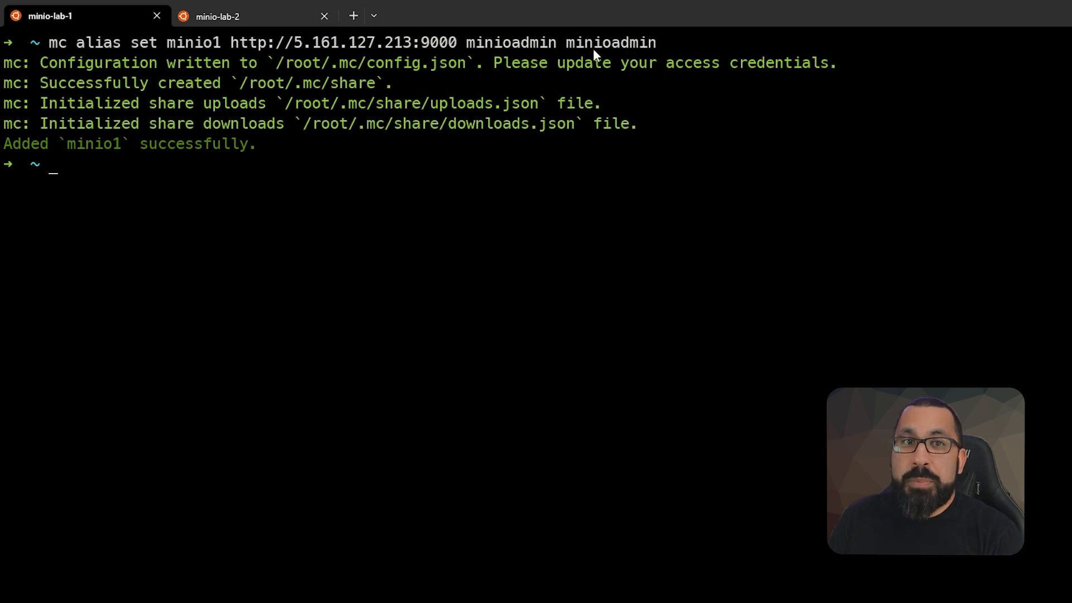
mouse_move(126, 153)
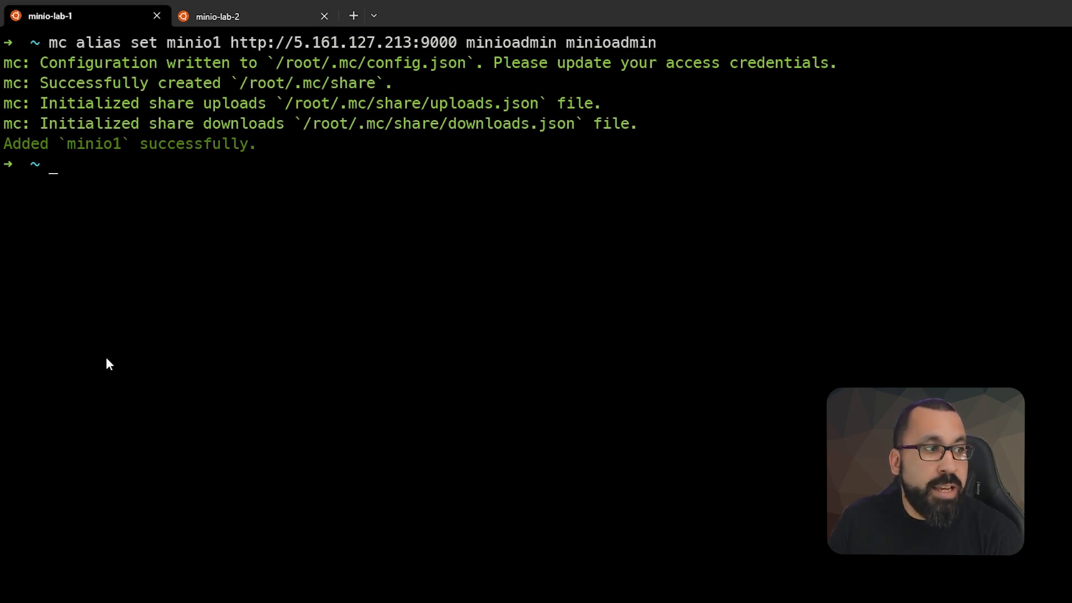
text(mc admin)
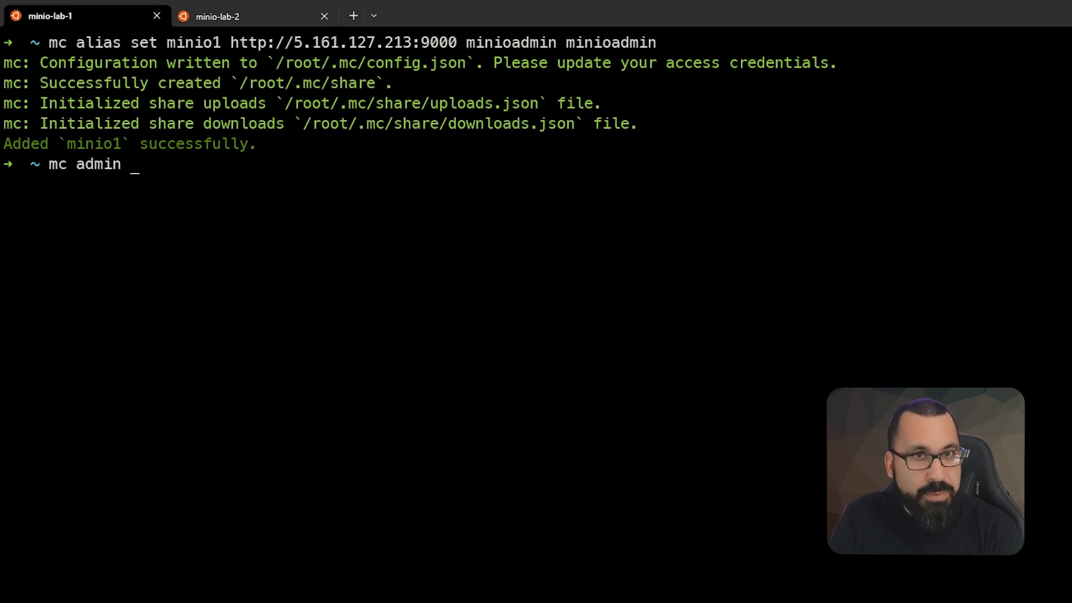
text(info minio1)
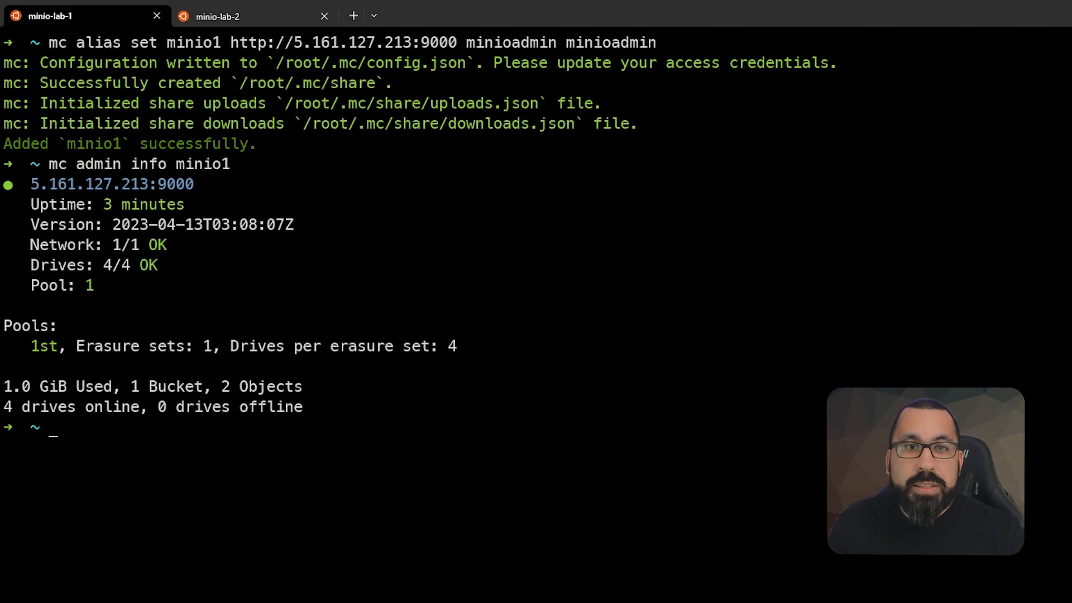
mouse_move(212, 236)
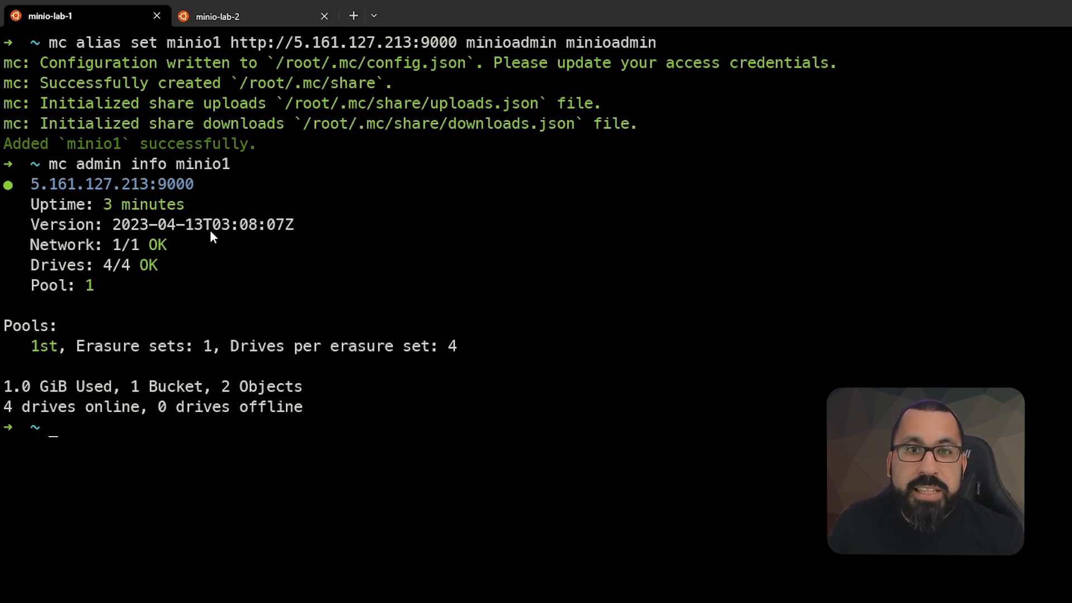
mouse_move(123, 264)
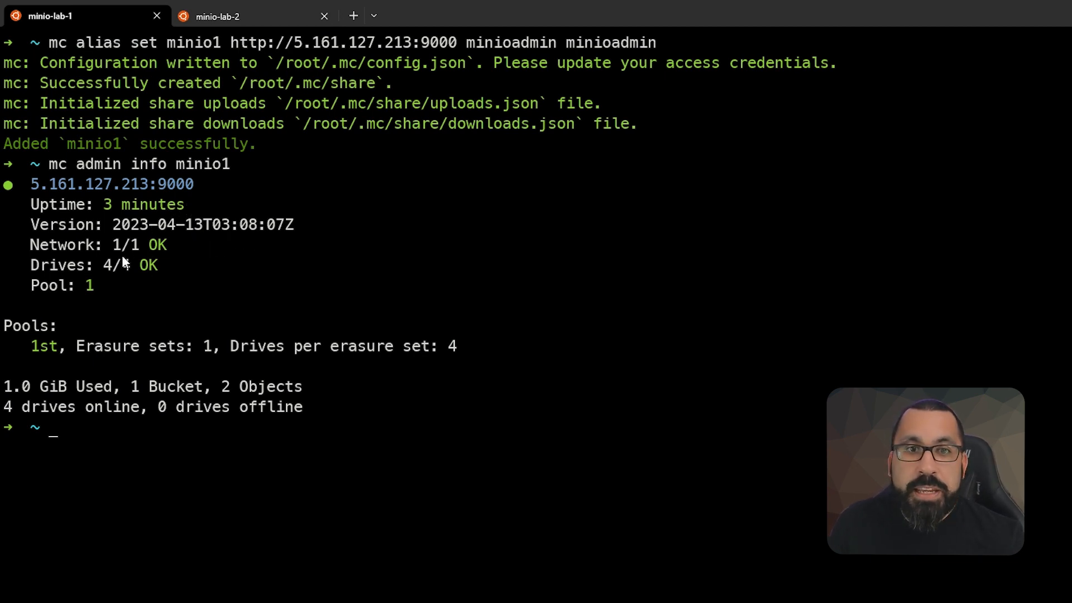
mouse_move(119, 274)
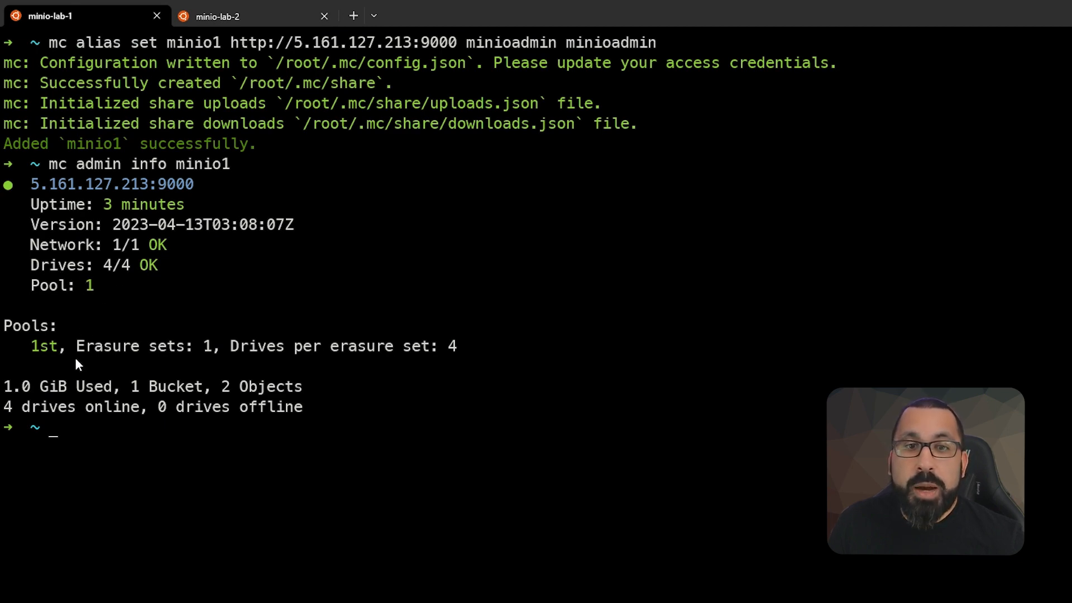
mouse_move(234, 364)
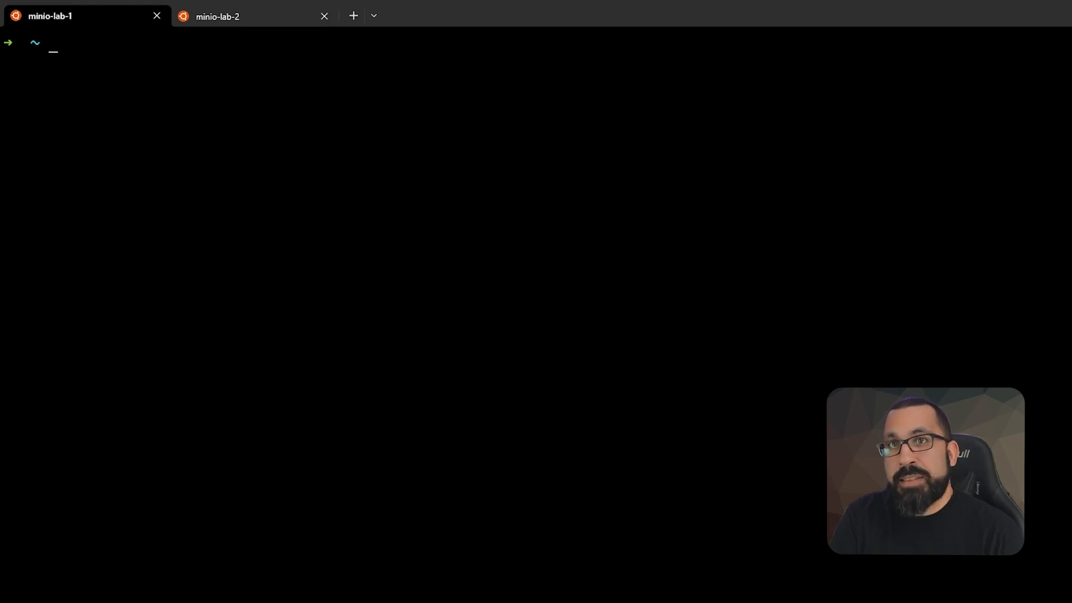
Restart the MinIO stack with 'docker compose up -d', checking 'tree -h' in between.
text(docker com)
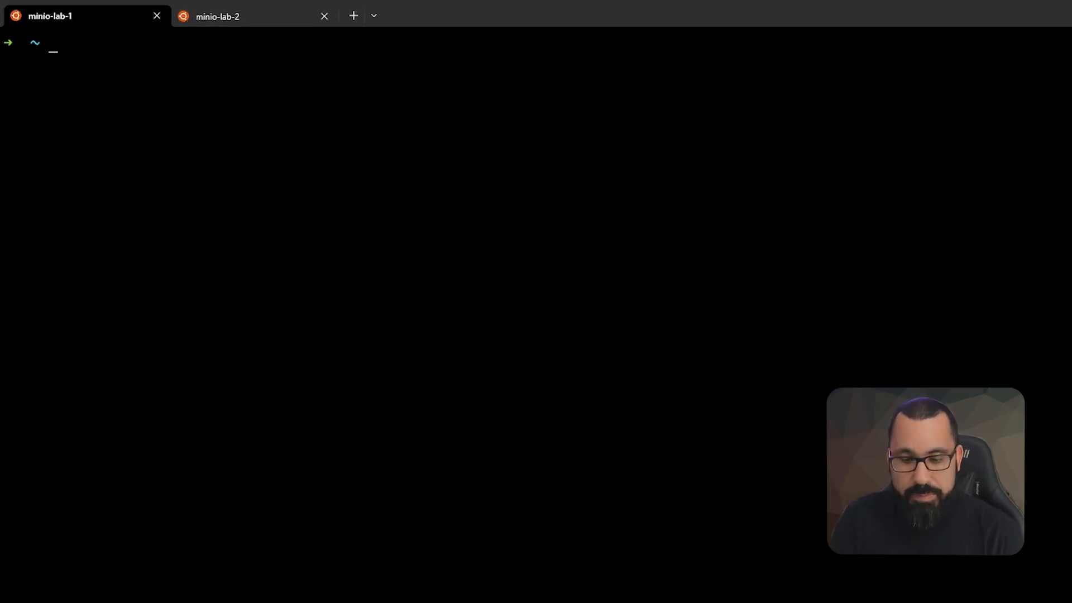
text(tree -h)
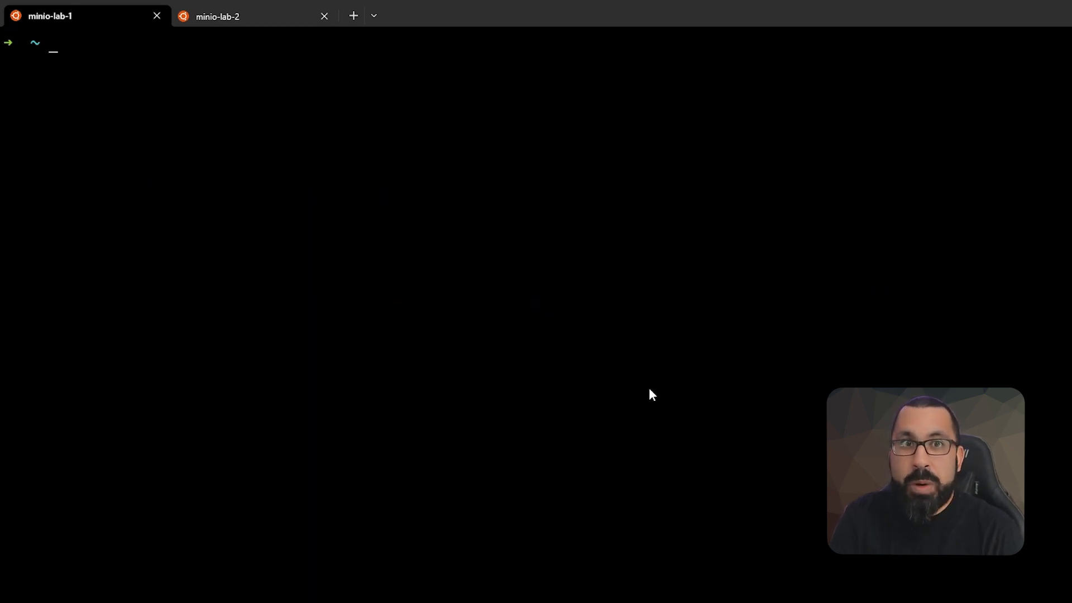
text(docker c)
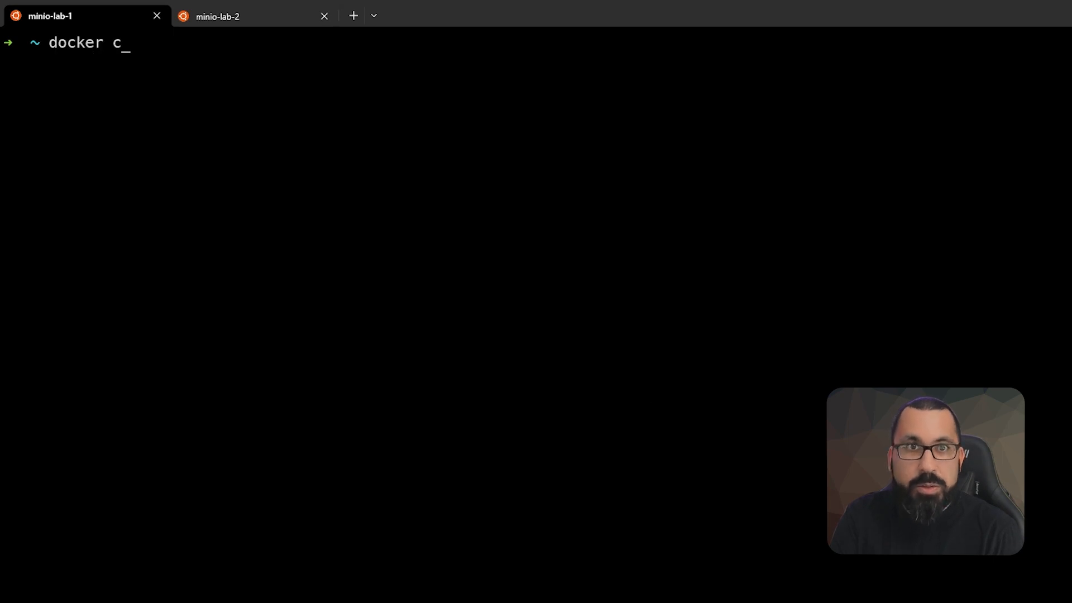
text(ompose up -d)
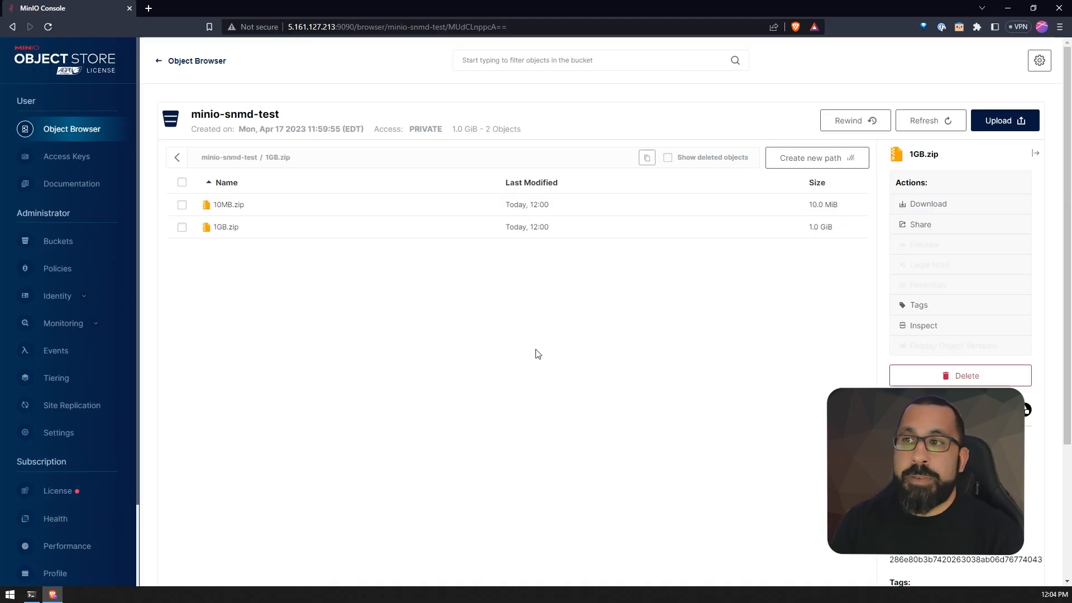
mouse_move(530, 226)
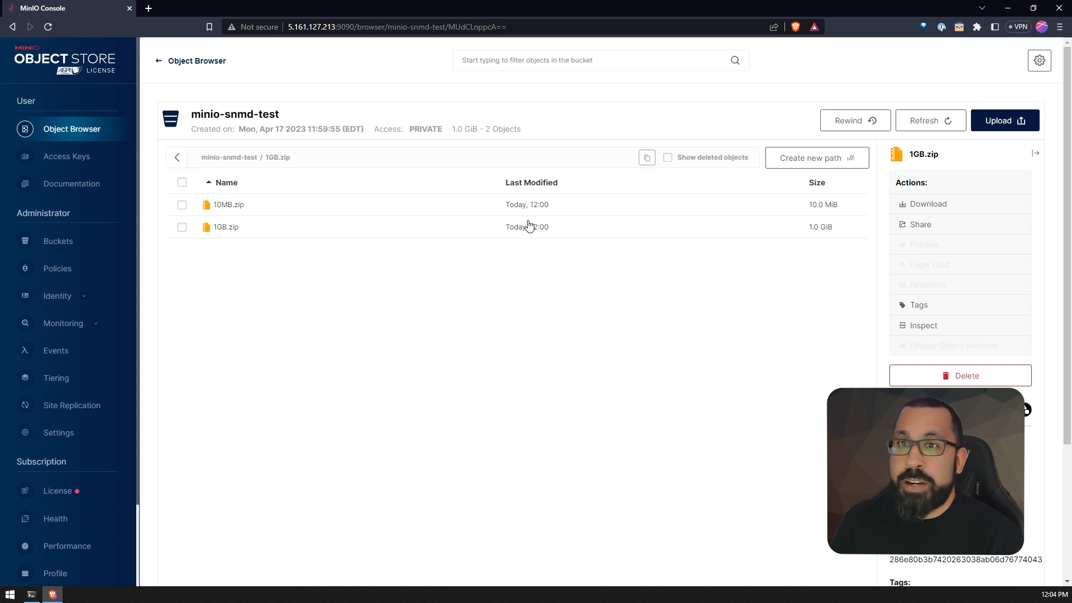
Download 10MB.zip from the minio-snmd-test bucket via its Actions panel.
click(228, 205)
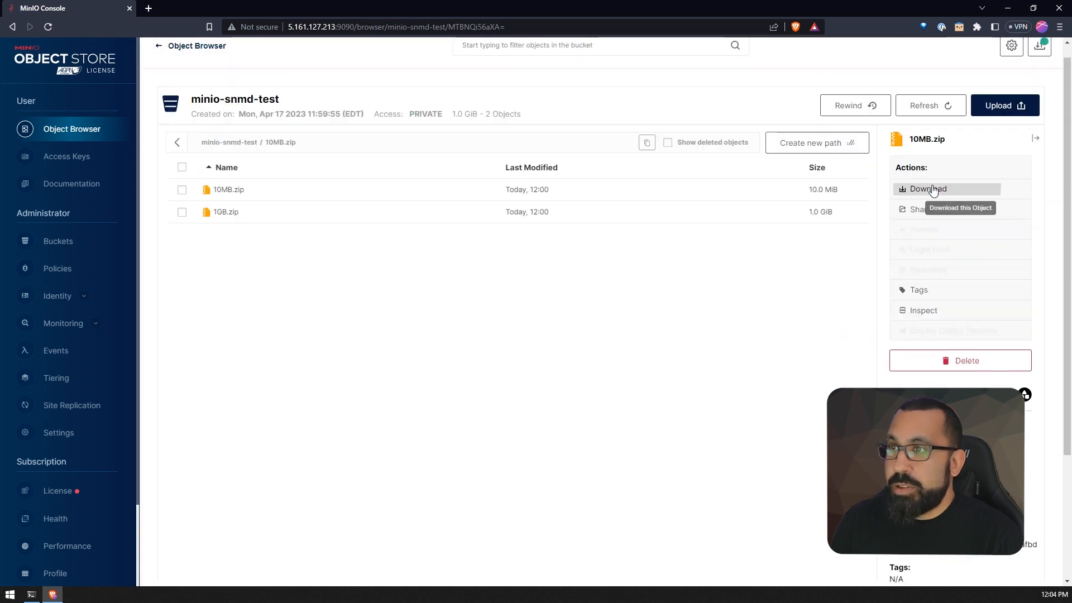
click(928, 189)
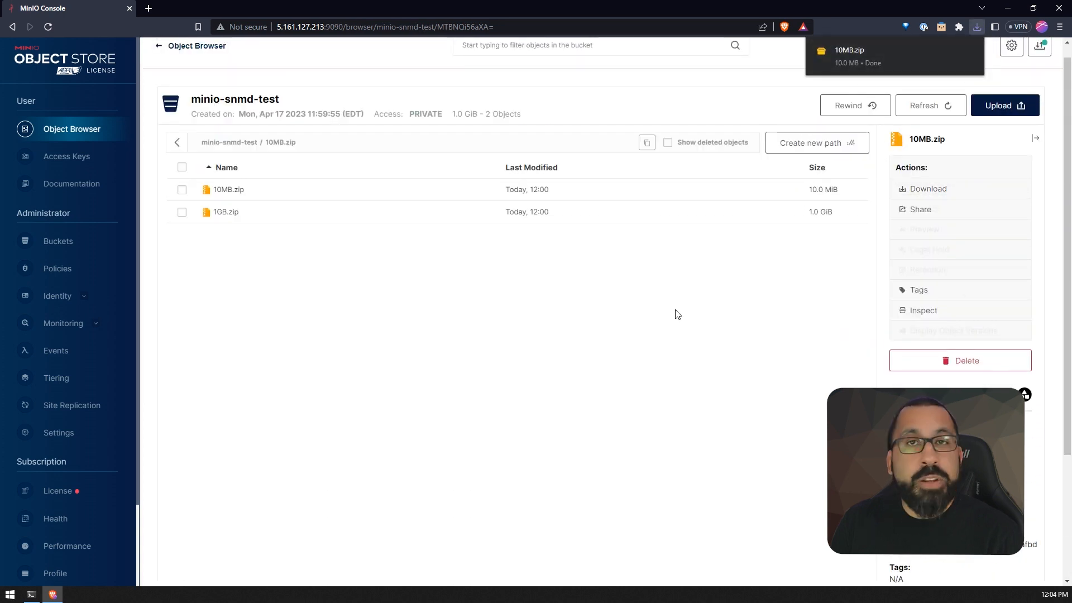